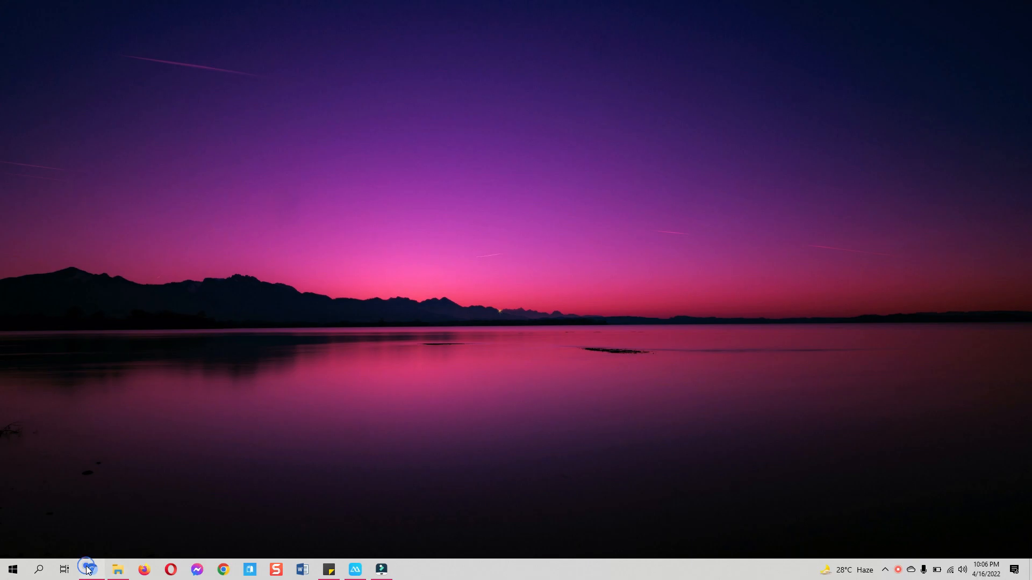
Step: Bring the Chrome window showing the iRemoval PRO home page to the front
{"action": "left_click", "coordinate": [91, 569]}
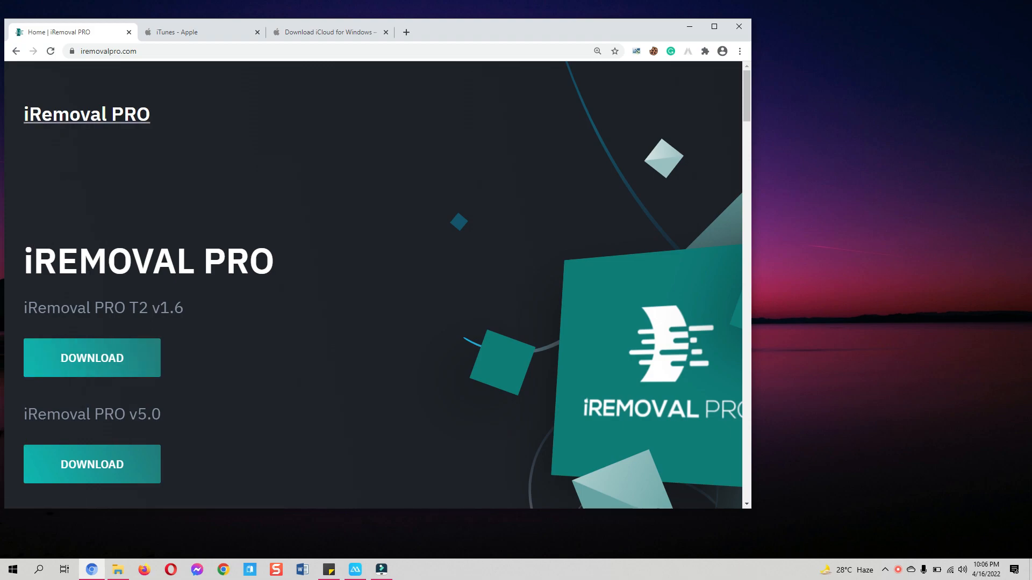
{"action": "mouse_move", "coordinate": [635, 220]}
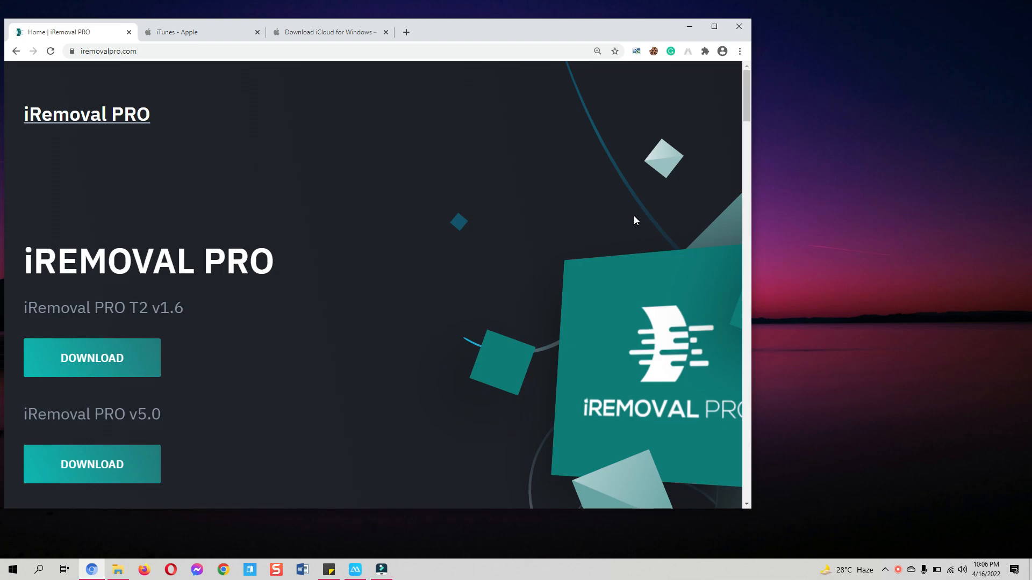
{"action": "mouse_move", "coordinate": [722, 18]}
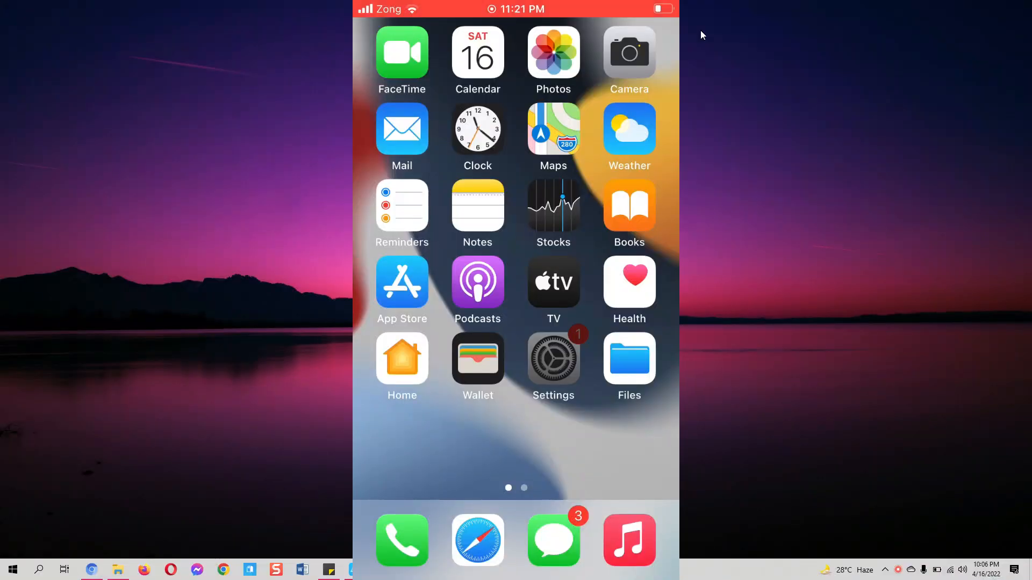
Step: Dismiss the mirrored iPhone home screen to get back to the iRemoval PRO page
{"action": "left_click", "coordinate": [553, 358]}
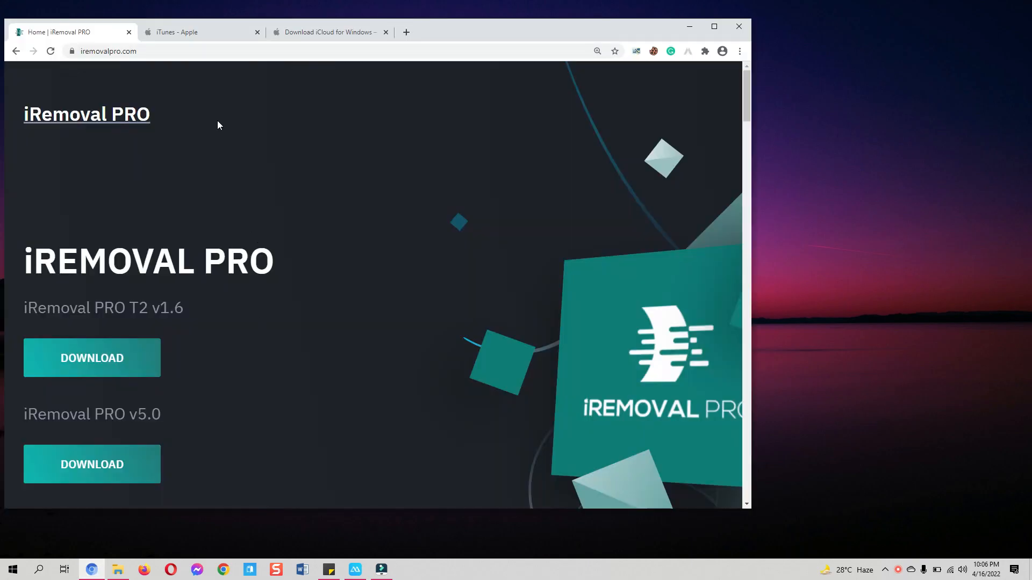
Step: On the iTunes Apple page, request 'Download iTunes for Windows now (64-bit)'
{"action": "left_click", "coordinate": [201, 32]}
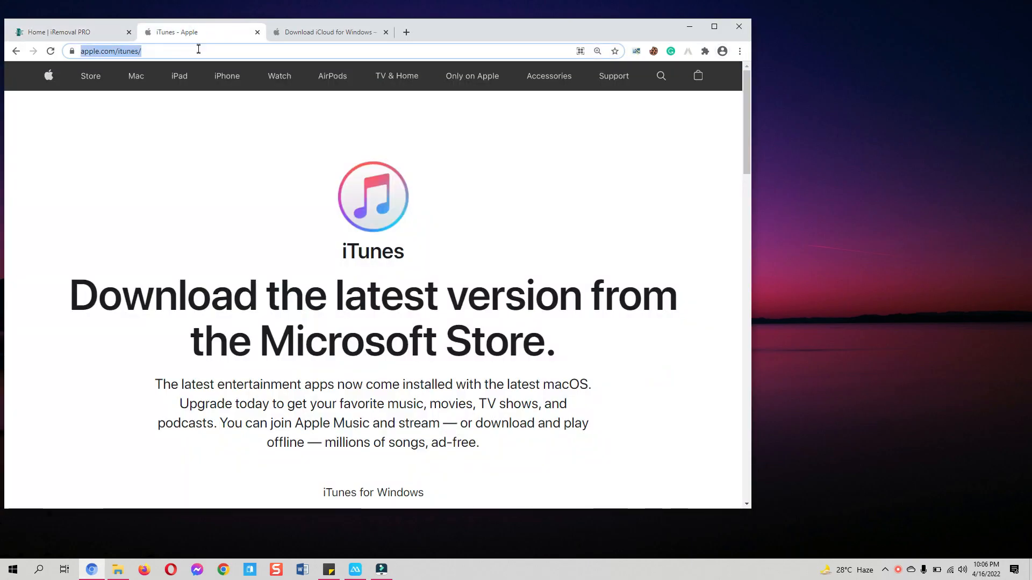
{"action": "scroll", "scroll_direction": "down", "scroll_amount": 3}
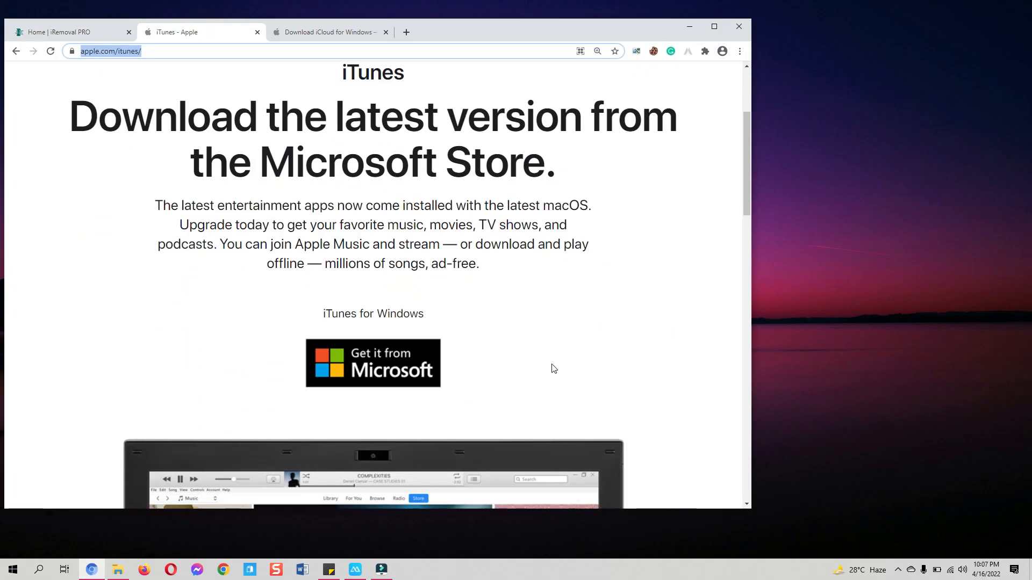
{"action": "mouse_move", "coordinate": [462, 379]}
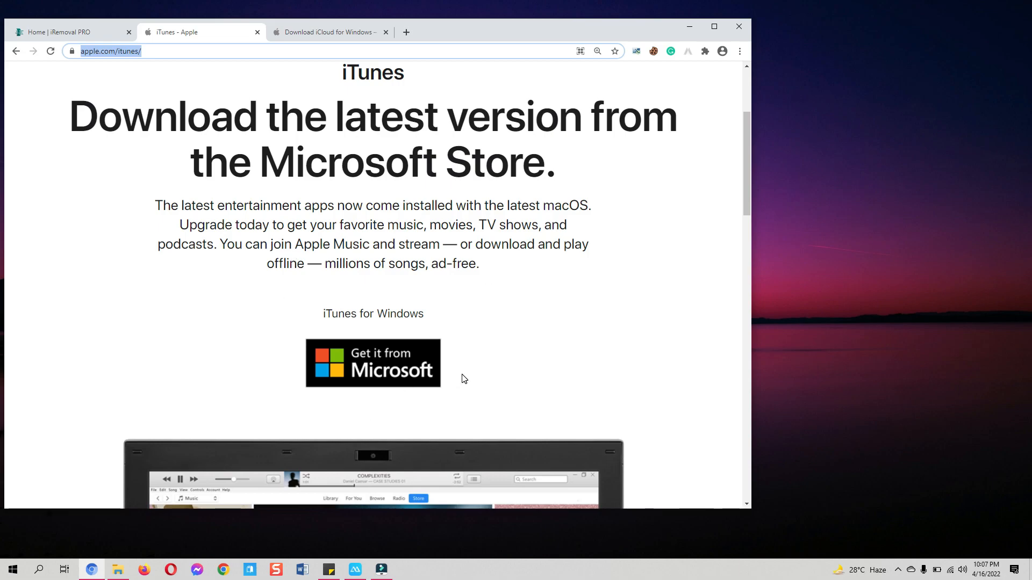
{"action": "scroll", "scroll_direction": "down", "scroll_amount": 3}
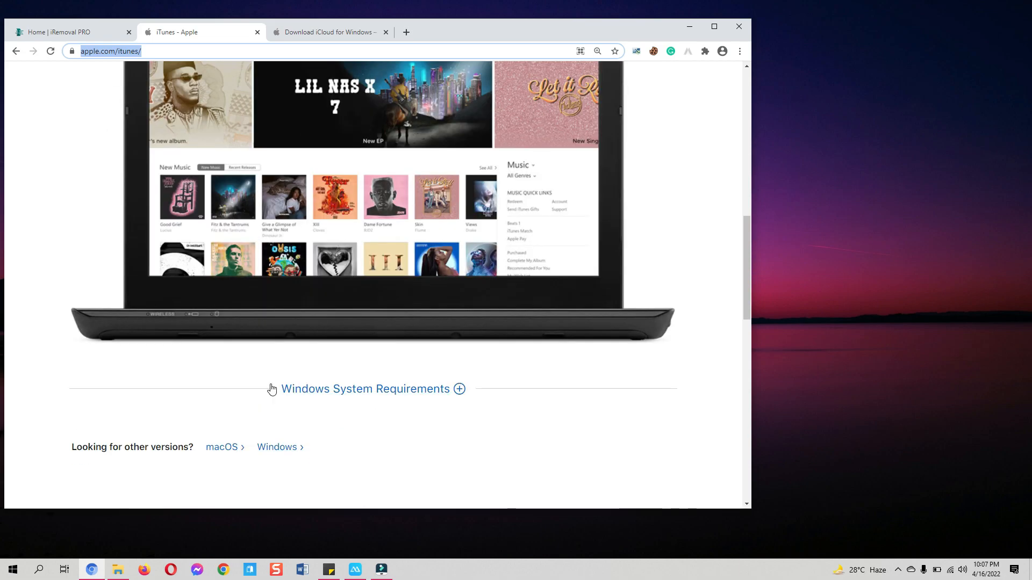
{"action": "scroll", "scroll_direction": "up", "scroll_amount": 3}
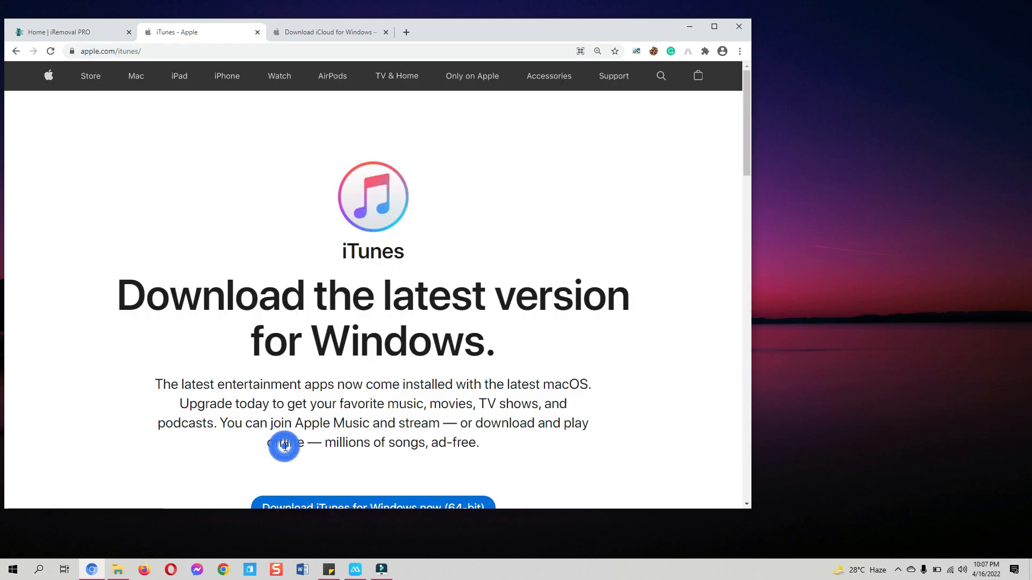
{"action": "scroll", "scroll_direction": "down", "scroll_amount": 3}
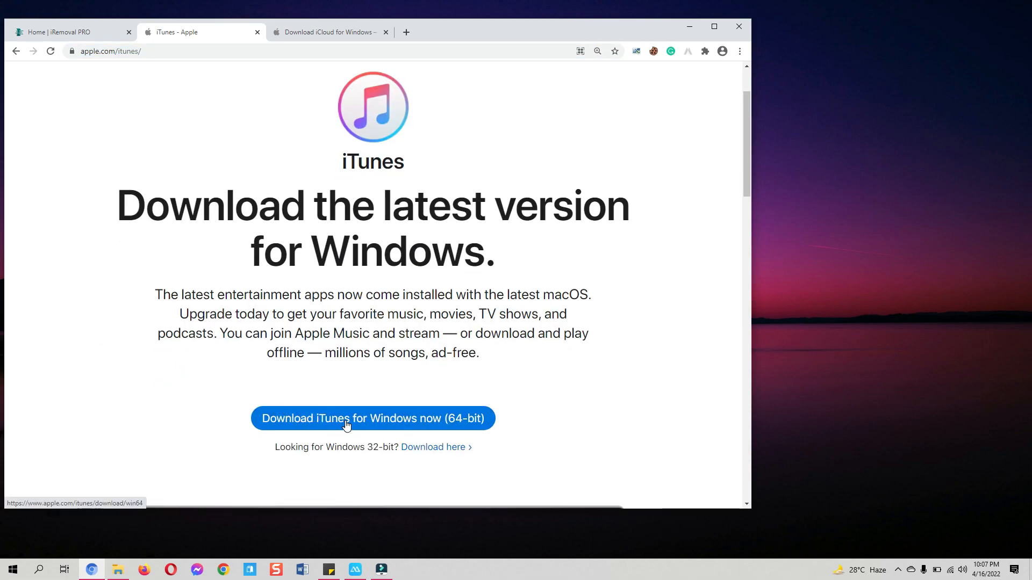
{"action": "left_click", "coordinate": [373, 418]}
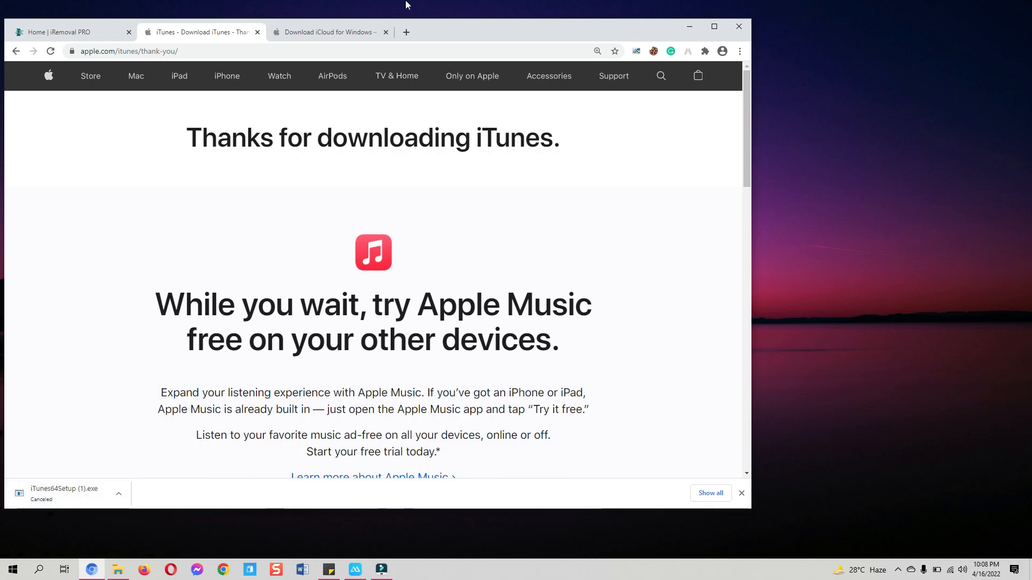
Step: Start the iCloud for Windows download, cancel it in the download bar
{"action": "left_click", "coordinate": [328, 32]}
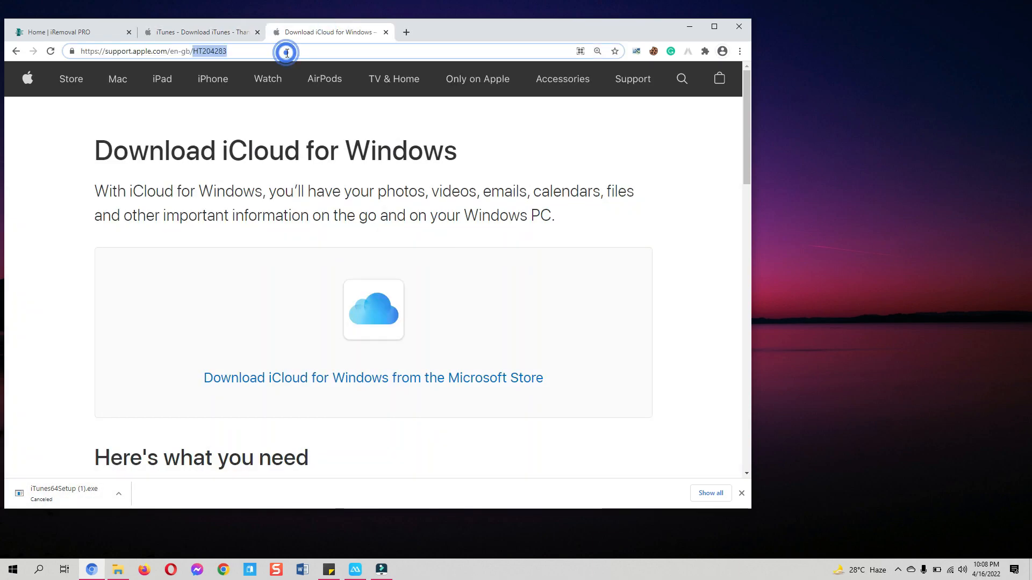
{"action": "scroll", "scroll_direction": "down", "scroll_amount": 3}
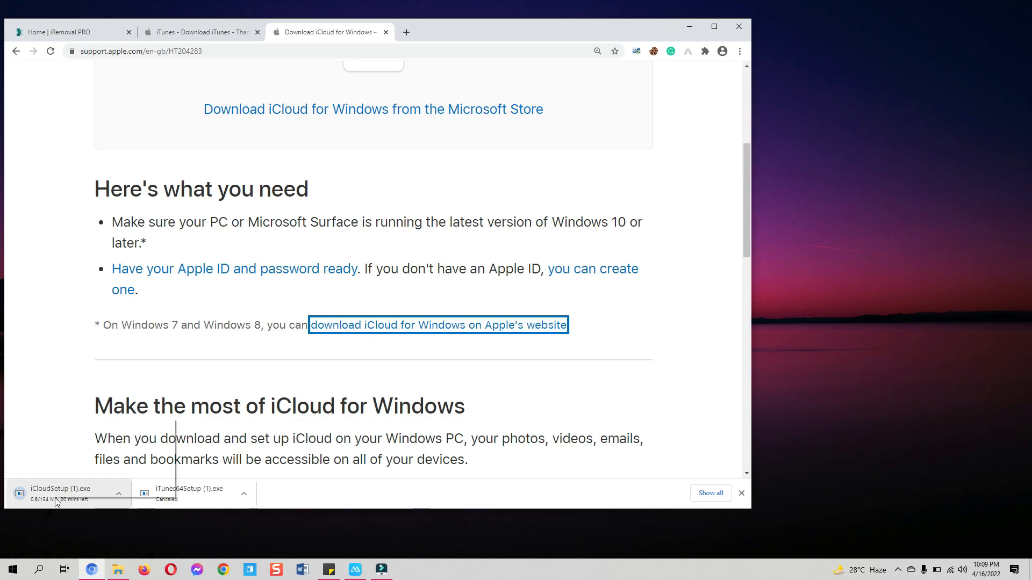
{"action": "left_click", "coordinate": [82, 483]}
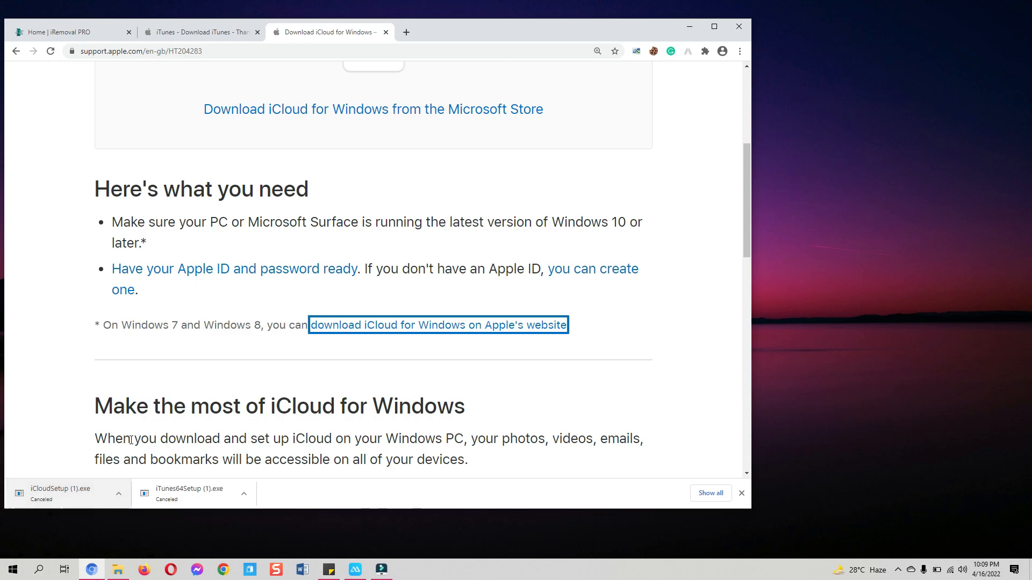
{"action": "left_click", "coordinate": [66, 32]}
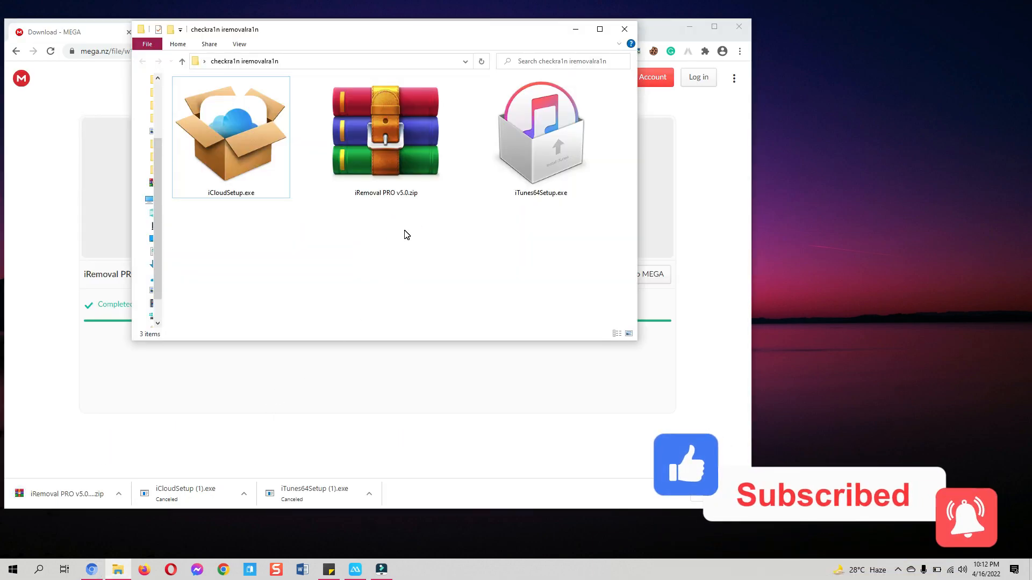
Step: Check iCloudSetup.exe and iTunes64Setup.exe in checkra1n iremovalra1n, then close Explorer
{"action": "left_click", "coordinate": [230, 132]}
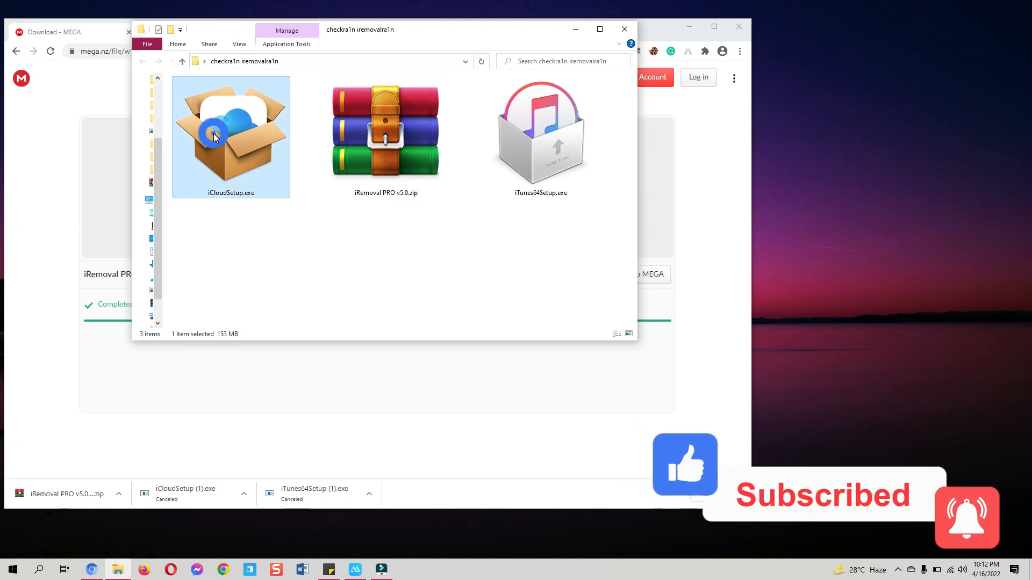
{"action": "left_click", "coordinate": [540, 132]}
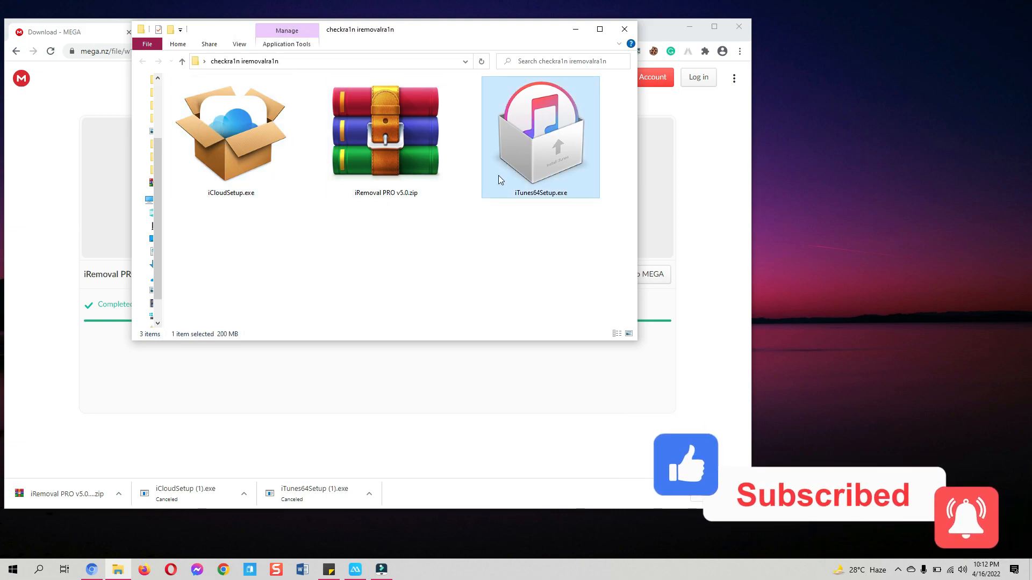
{"action": "left_click", "coordinate": [231, 136]}
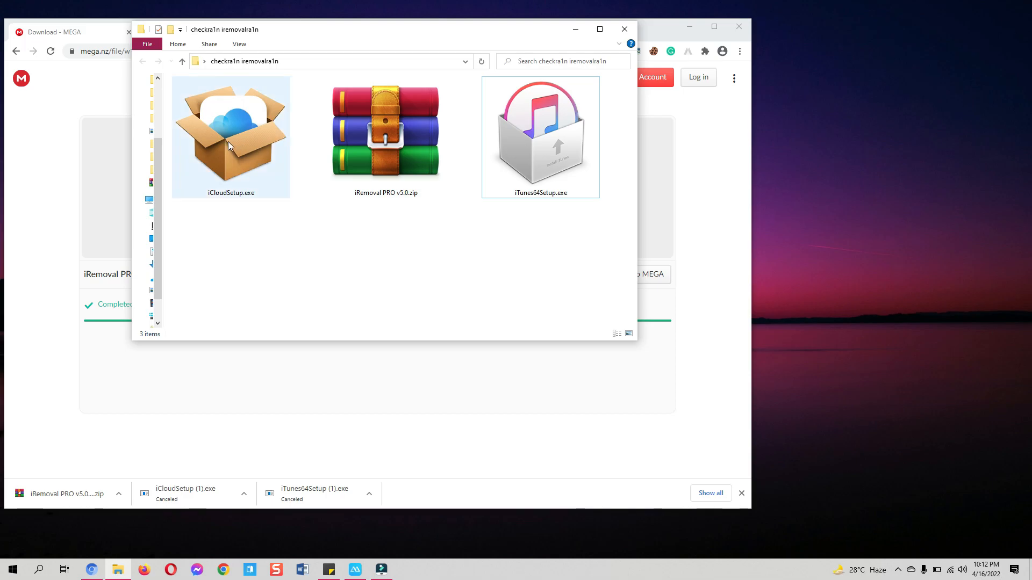
{"action": "left_click", "coordinate": [386, 128]}
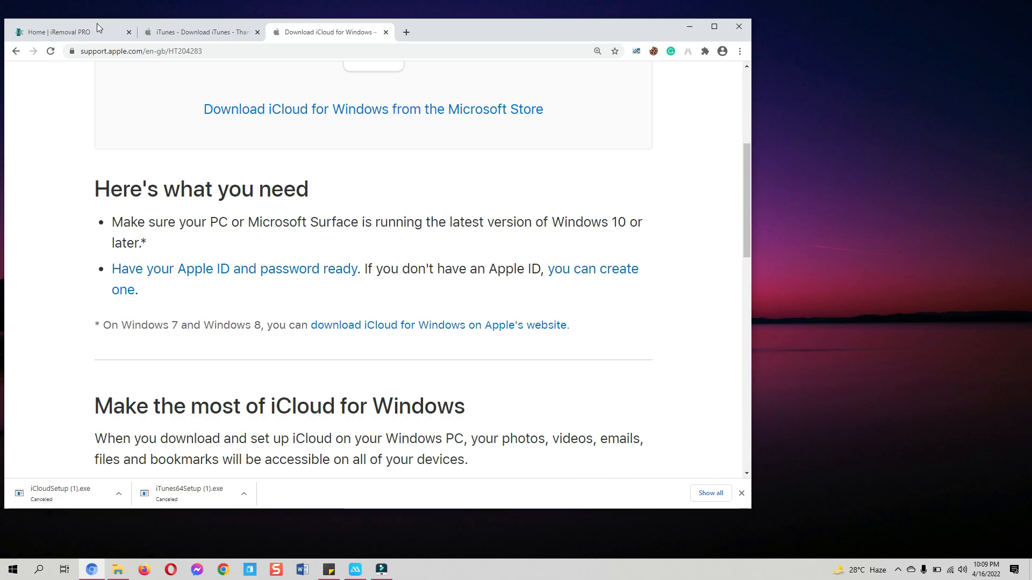
Step: Follow the iRemoval PRO v5.0 DOWNLOAD link to its MEGA page
{"action": "left_click", "coordinate": [65, 32]}
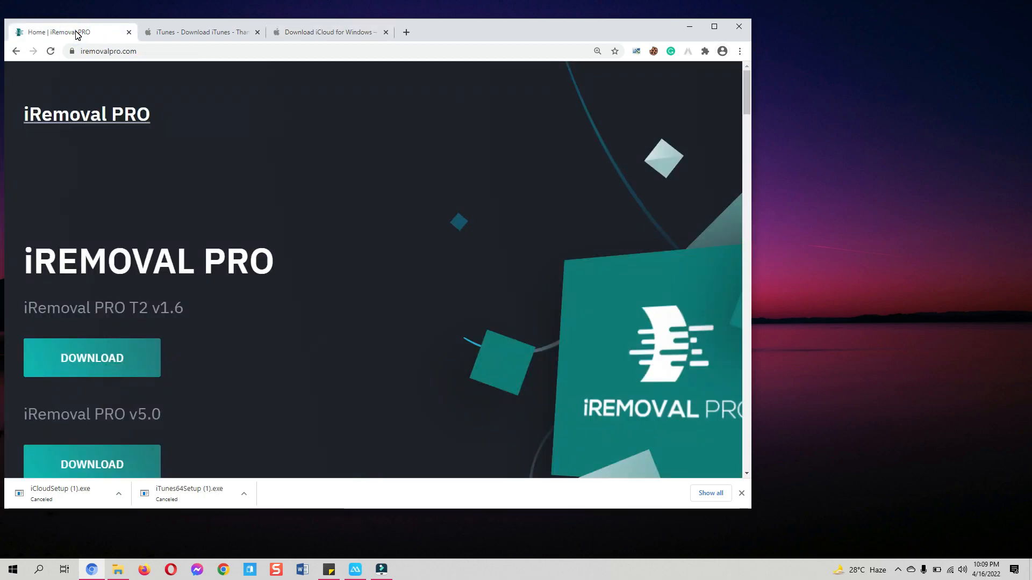
{"action": "mouse_move", "coordinate": [155, 163]}
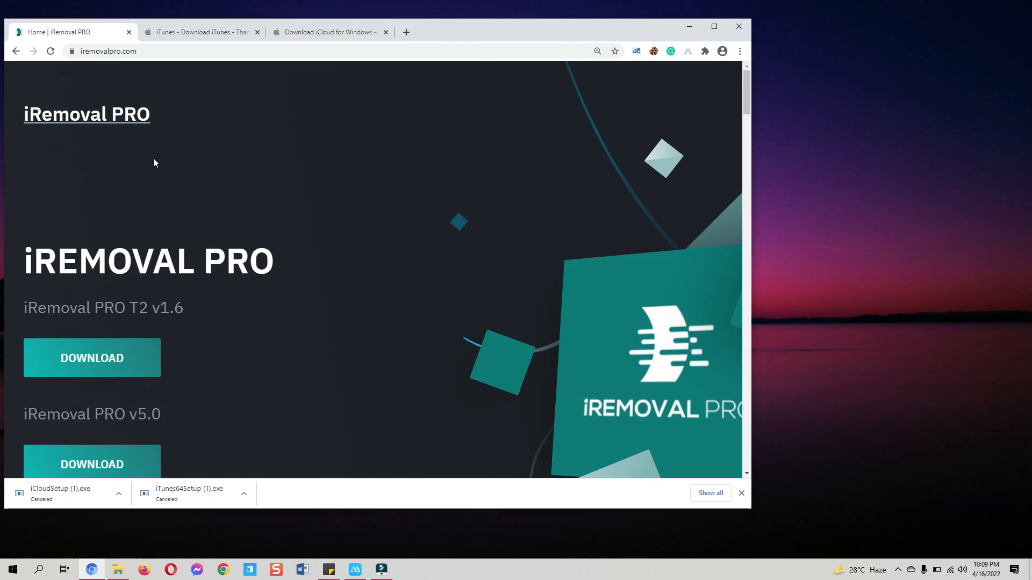
{"action": "scroll", "scroll_direction": "down", "scroll_amount": 3}
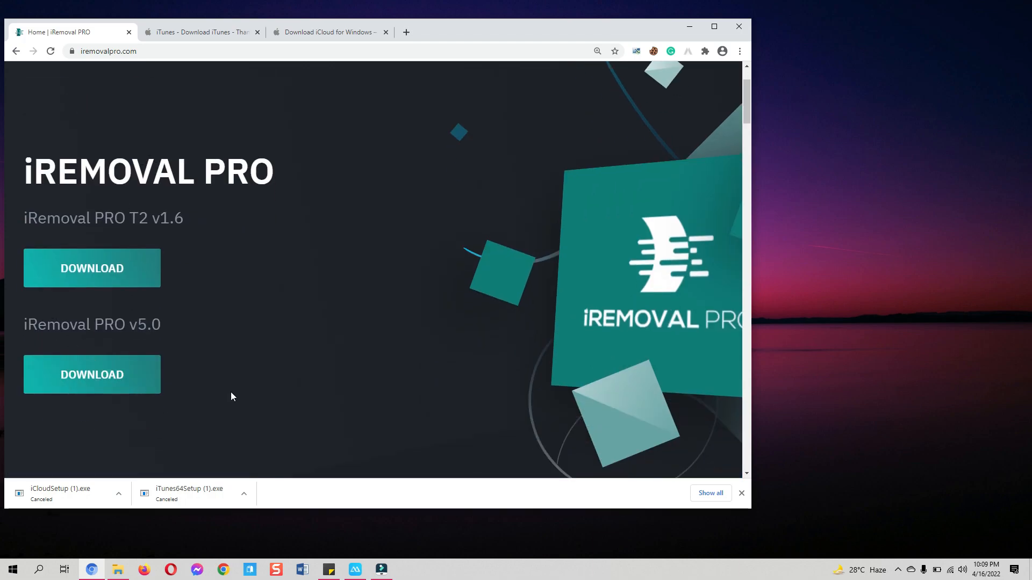
{"action": "mouse_move", "coordinate": [20, 387]}
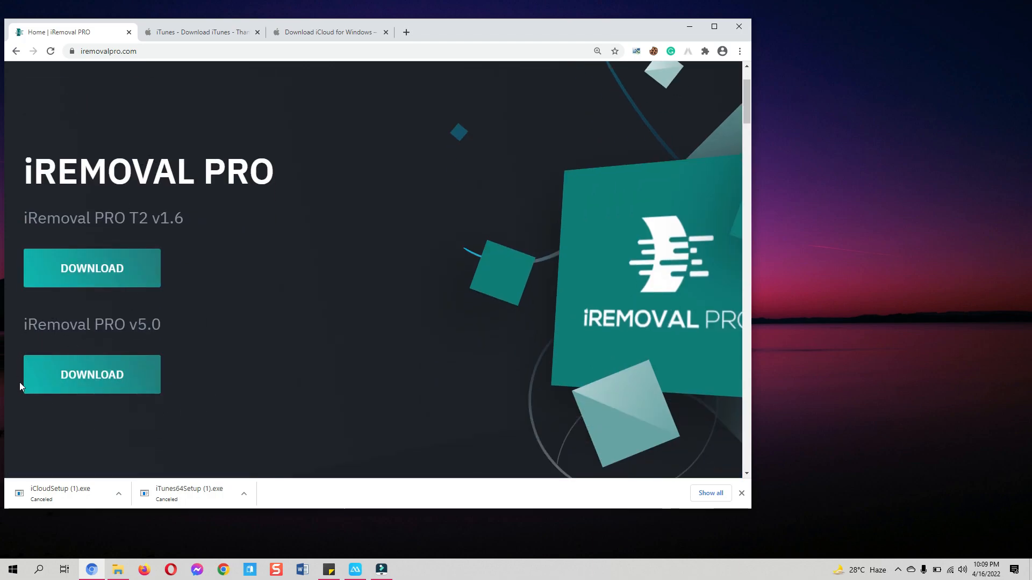
{"action": "left_click", "coordinate": [92, 374]}
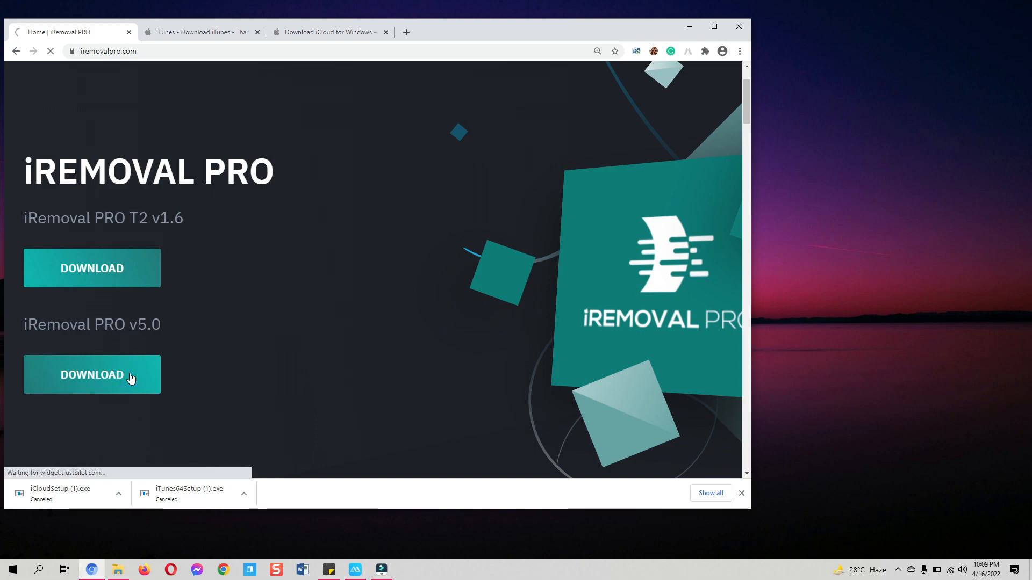
{"action": "left_click", "coordinate": [91, 375]}
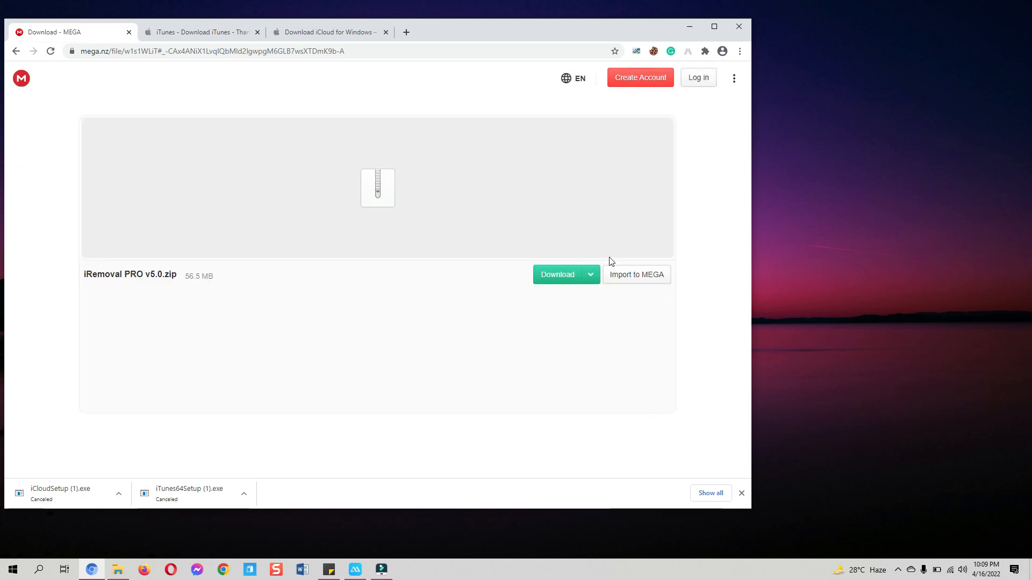
Step: Download iRemoval PRO v5.0.zip from MEGA and show it in its folder
{"action": "left_click", "coordinate": [557, 275]}
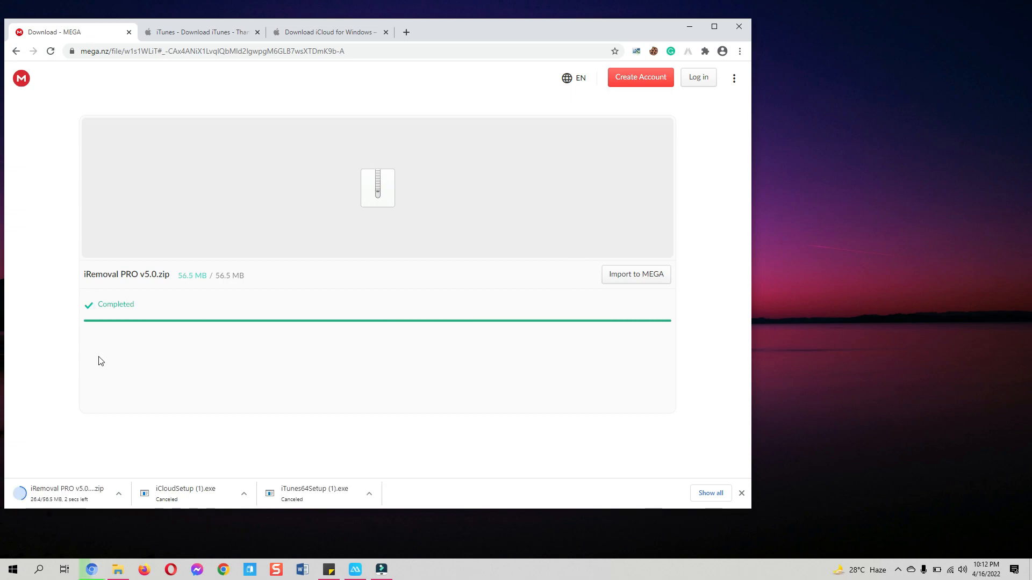
{"action": "left_click", "coordinate": [120, 493]}
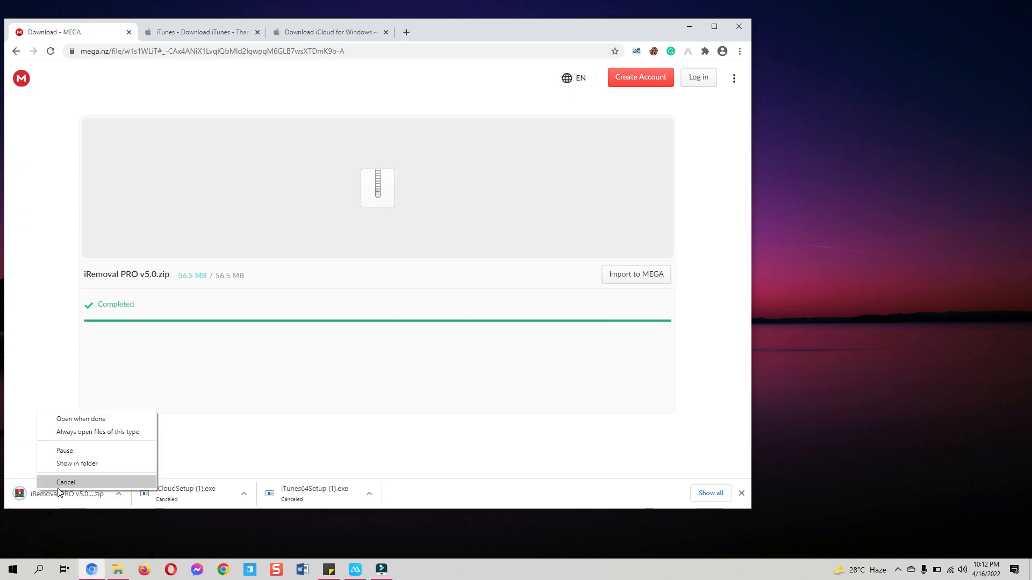
{"action": "left_click", "coordinate": [77, 463]}
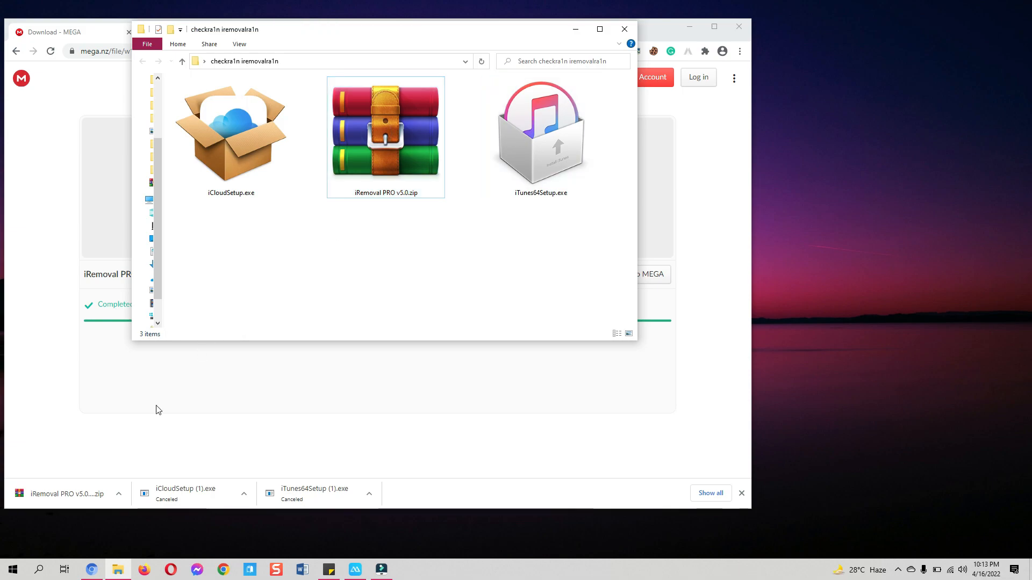
{"action": "mouse_move", "coordinate": [42, 569]}
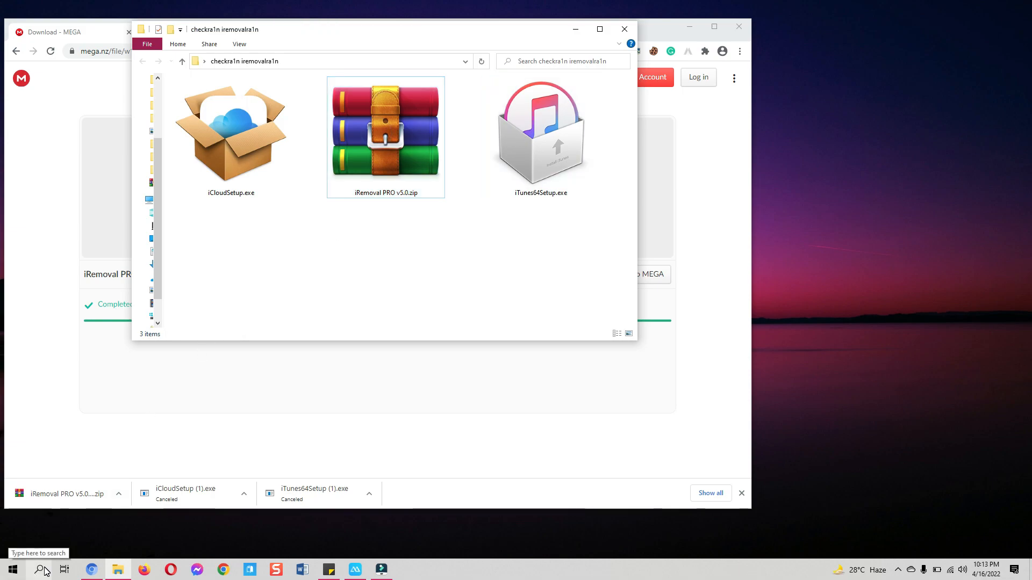
Step: Search Windows for 'threat pro' to find Virus & threat protection
{"action": "type", "text": "threat pro"}
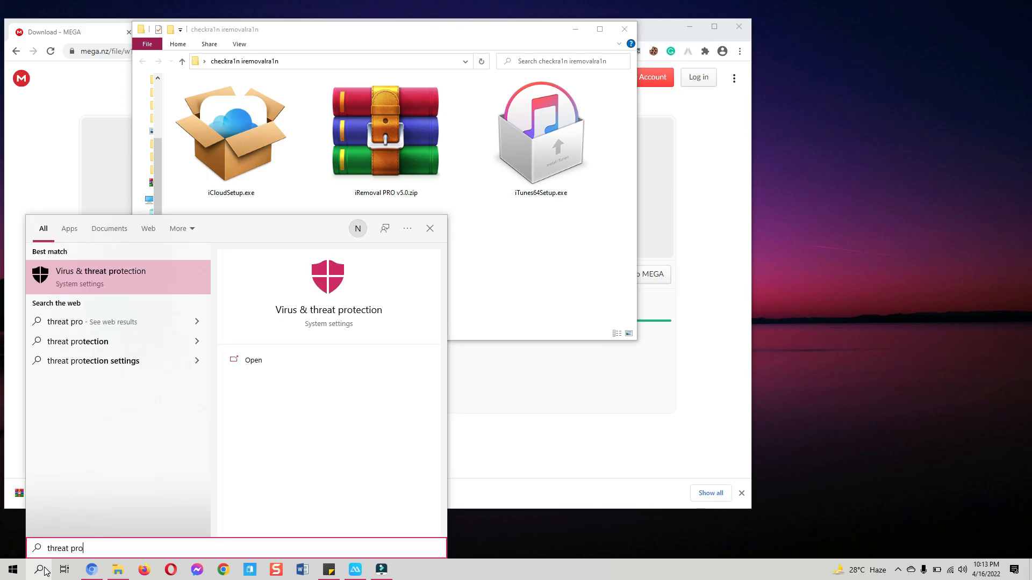
{"action": "mouse_move", "coordinate": [126, 279]}
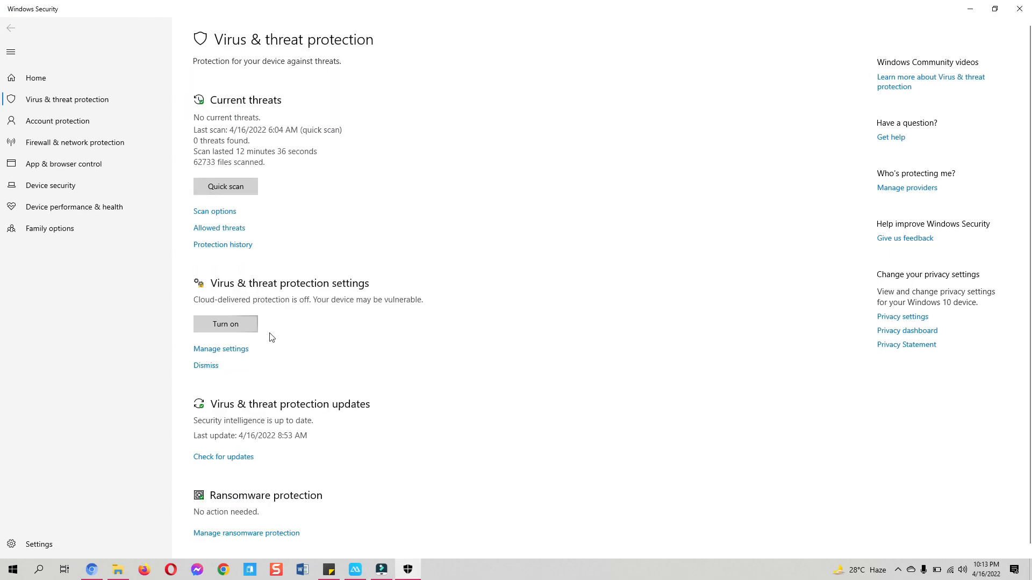
Step: Switch real-time protection off and add checkra1n iremovalra1n as an excluded folder
{"action": "left_click", "coordinate": [220, 348]}
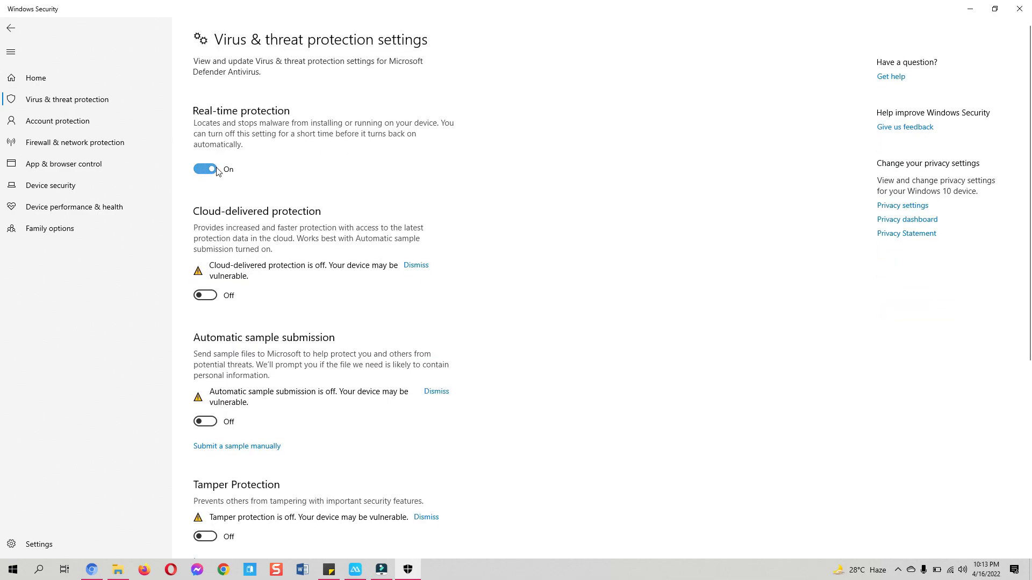
{"action": "left_click", "coordinate": [205, 169]}
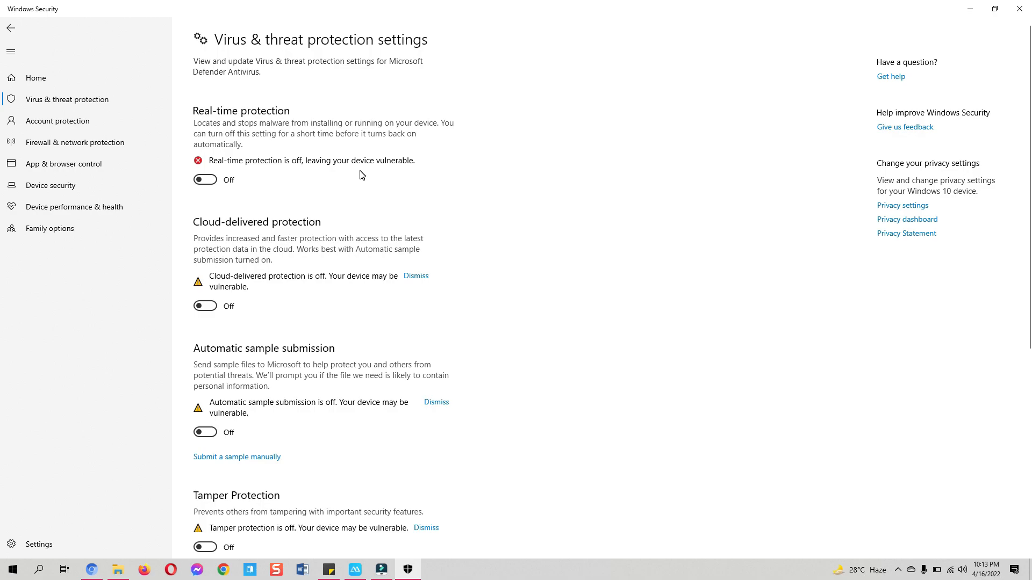
{"action": "scroll", "scroll_direction": "down", "scroll_amount": 3}
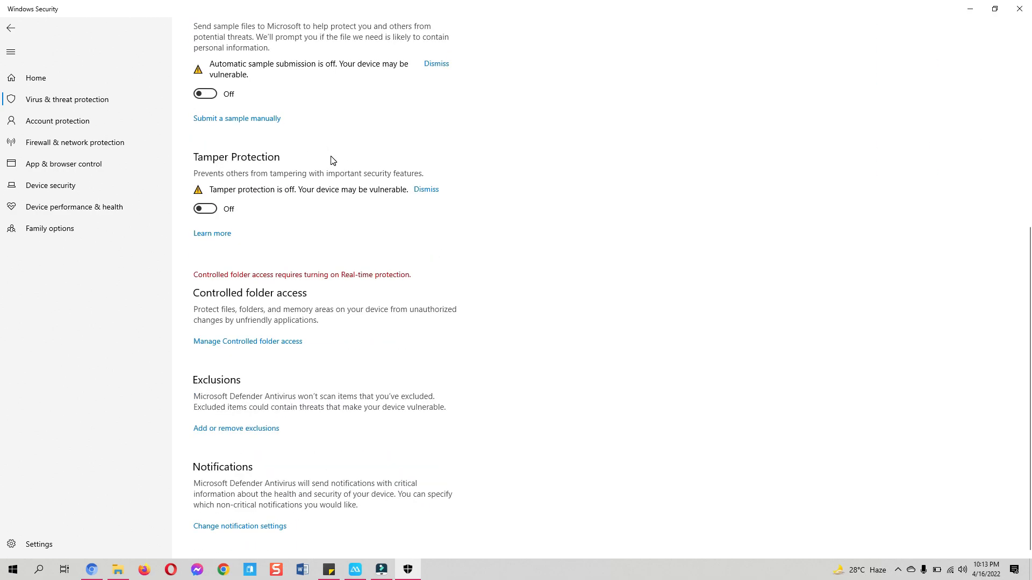
{"action": "left_click", "coordinate": [235, 428]}
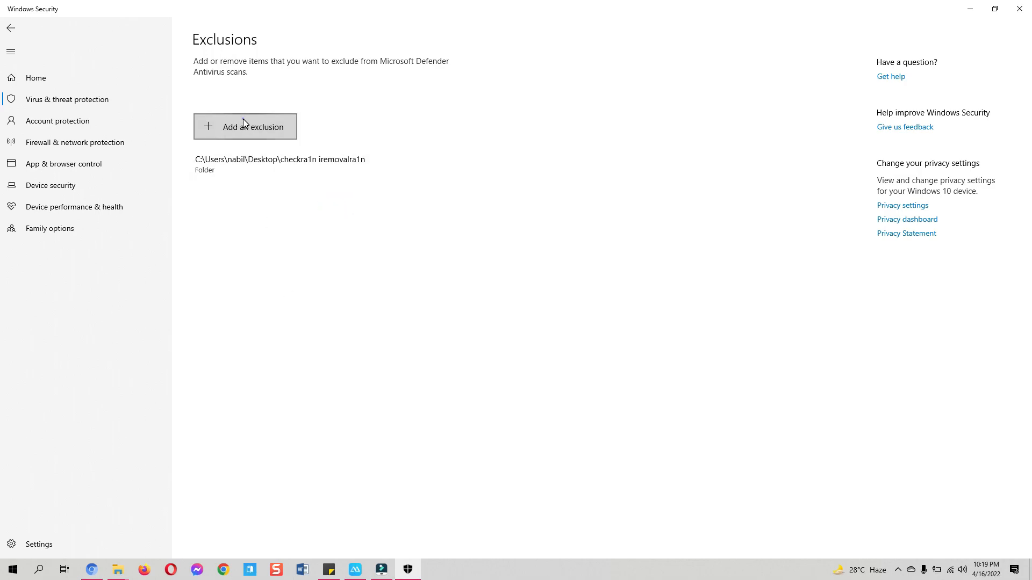
{"action": "mouse_move", "coordinate": [243, 178]}
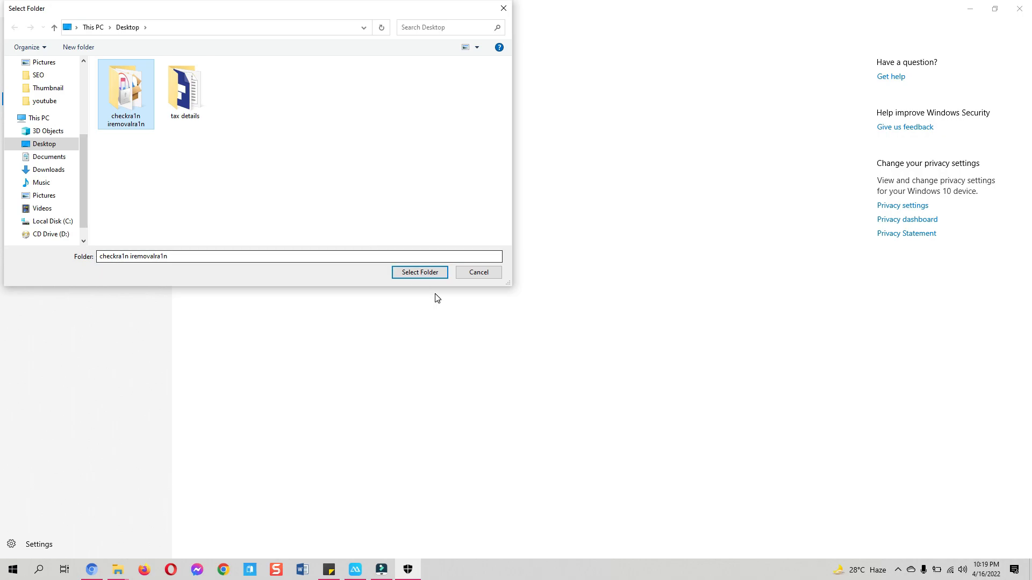
{"action": "left_click", "coordinate": [419, 272]}
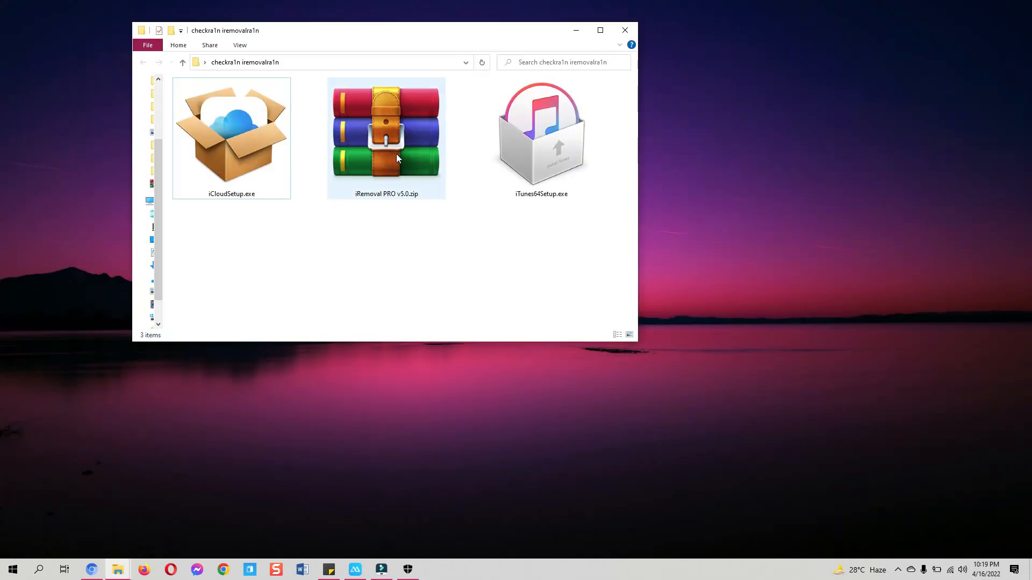
Step: Extract iRemoval PRO v5.0.zip, open its folder and select iRemoval PRO v5.0.exe
{"action": "left_click", "coordinate": [385, 132]}
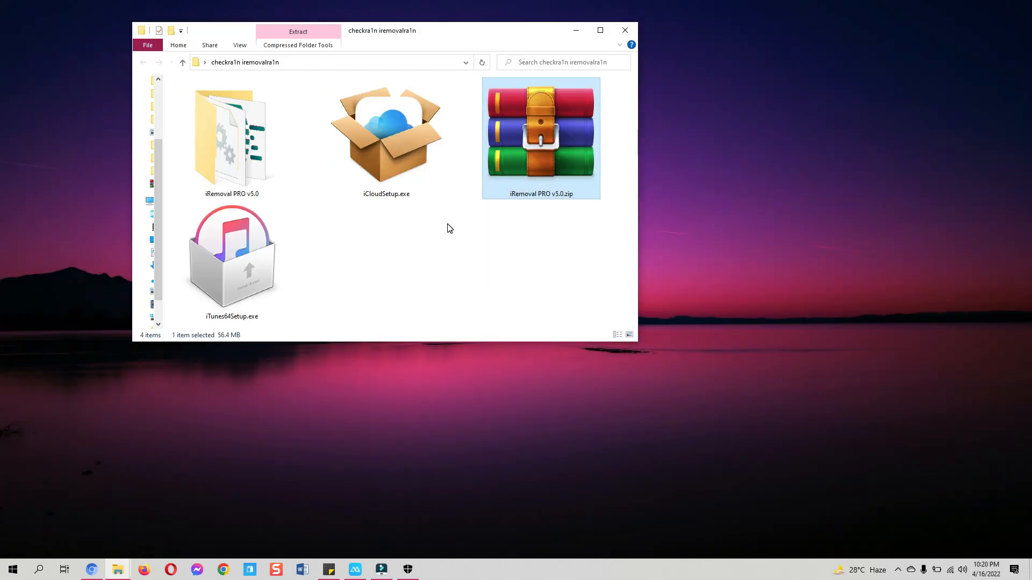
{"action": "left_click", "coordinate": [231, 137]}
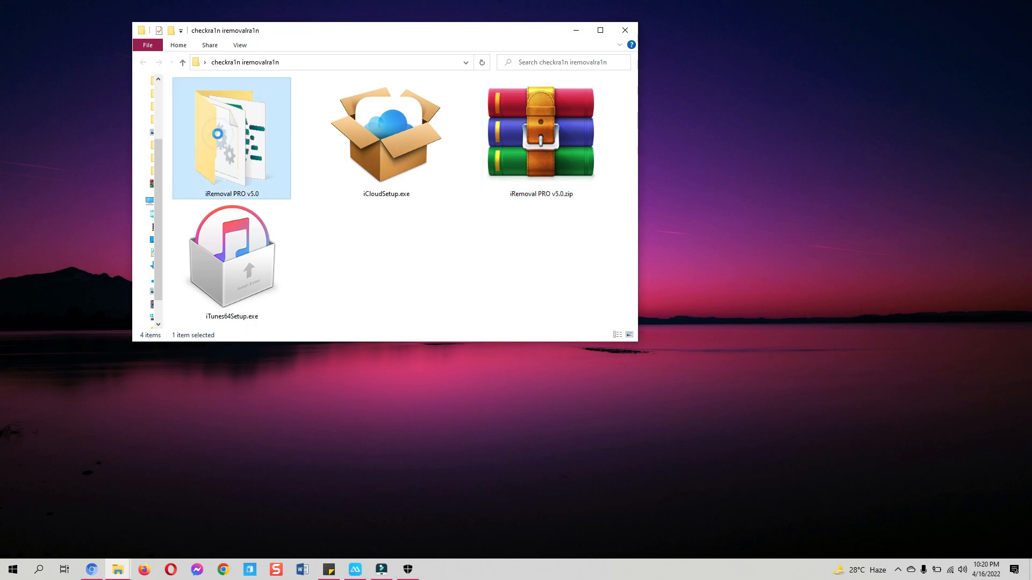
{"action": "double_click", "coordinate": [231, 138]}
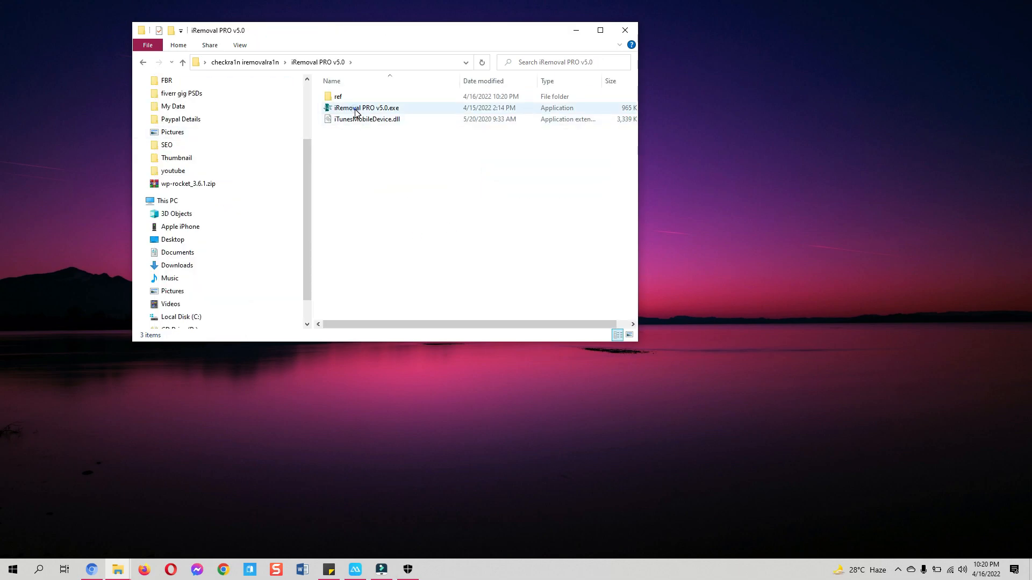
{"action": "left_click", "coordinate": [366, 108]}
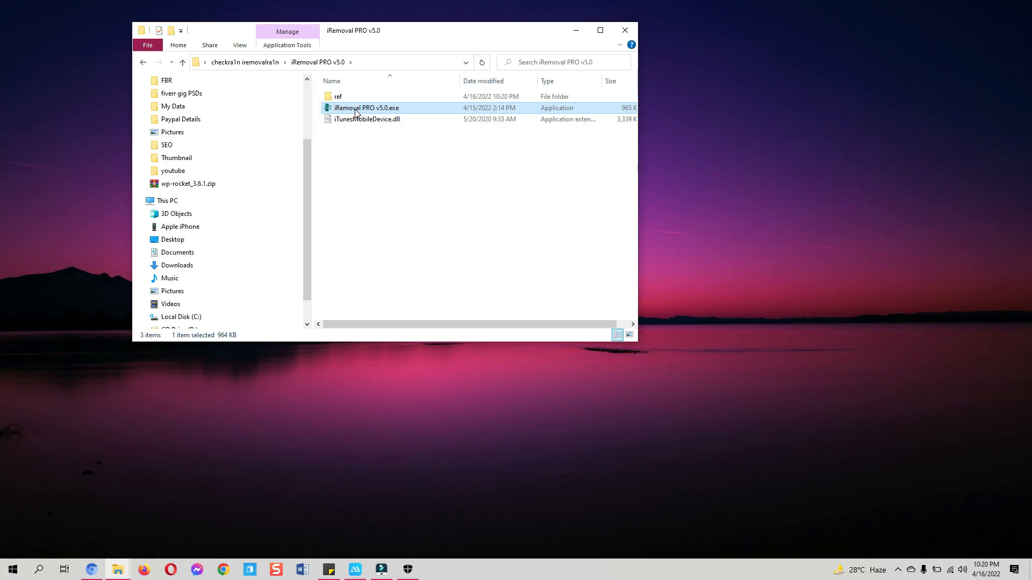
Step: Launch iRemoval PRO v5.0 and try activating the iPhone9,3 on iOS 14.8
{"action": "double_click", "coordinate": [366, 108]}
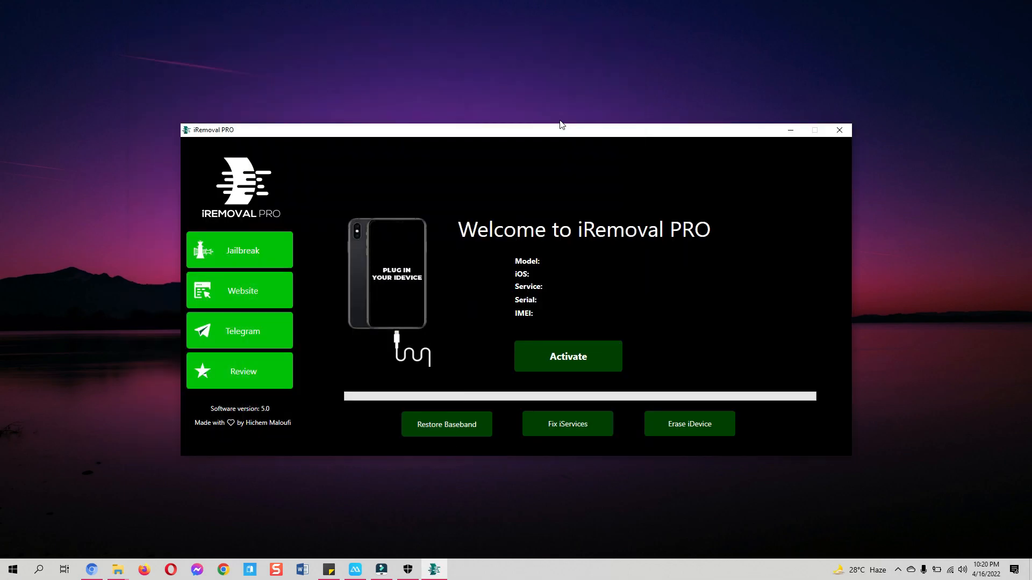
{"action": "left_click", "coordinate": [839, 130]}
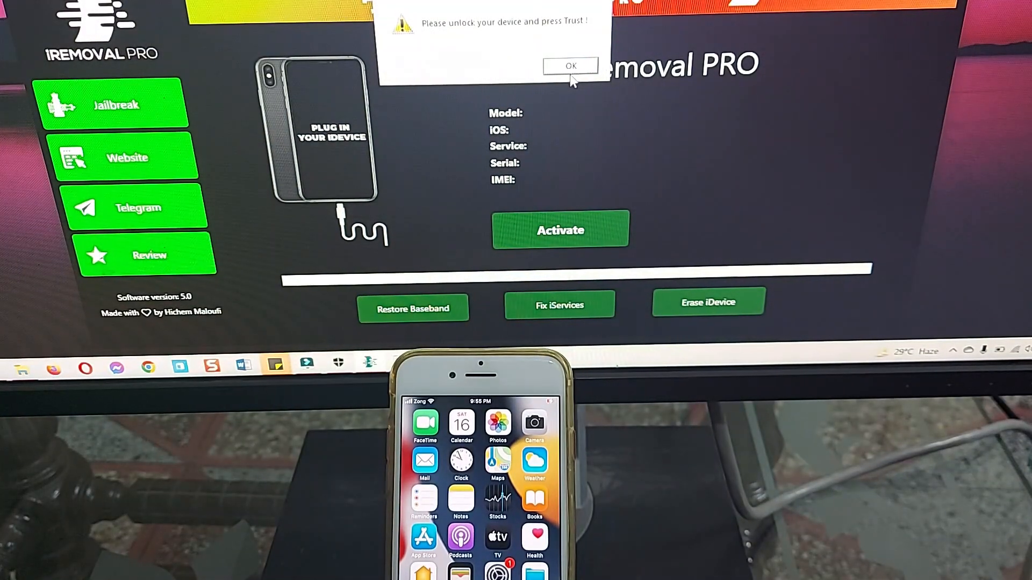
{"action": "left_click", "coordinate": [569, 66]}
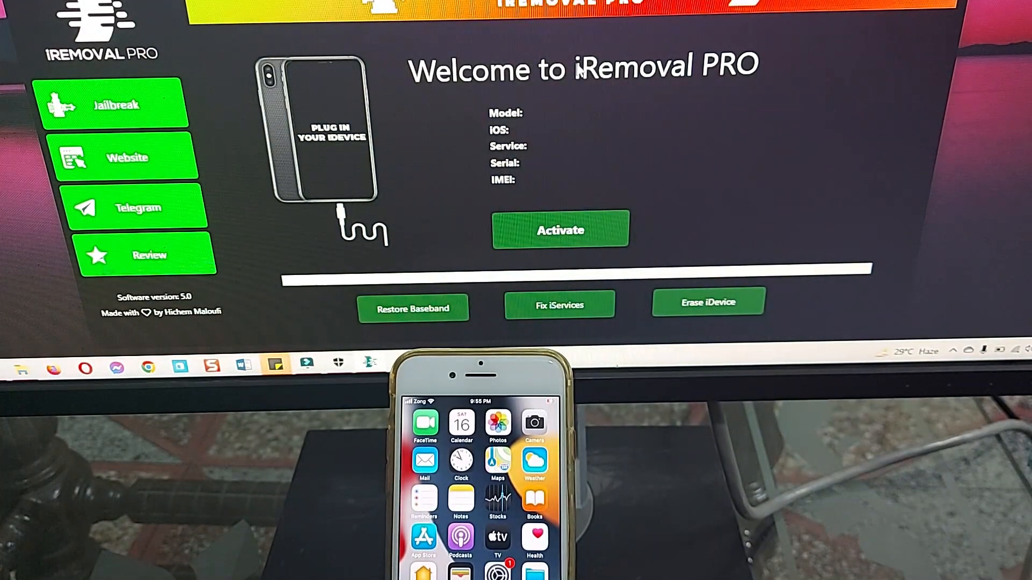
{"action": "left_click", "coordinate": [559, 229]}
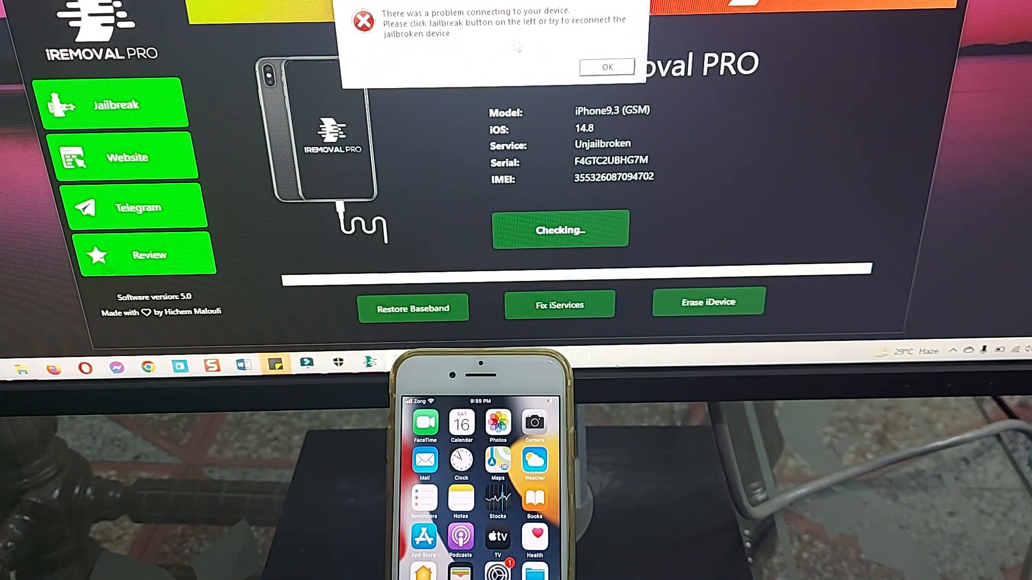
Step: Dismiss the connection error and start Jailbreak, reaching the 'Detected missing driver!' prompt
{"action": "left_click", "coordinate": [607, 67]}
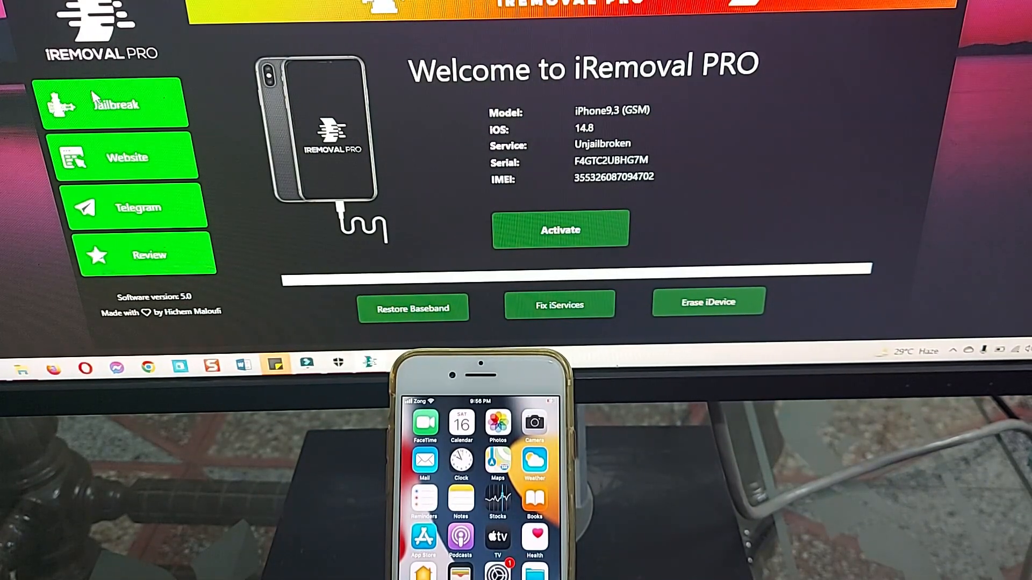
{"action": "mouse_move", "coordinate": [296, 92]}
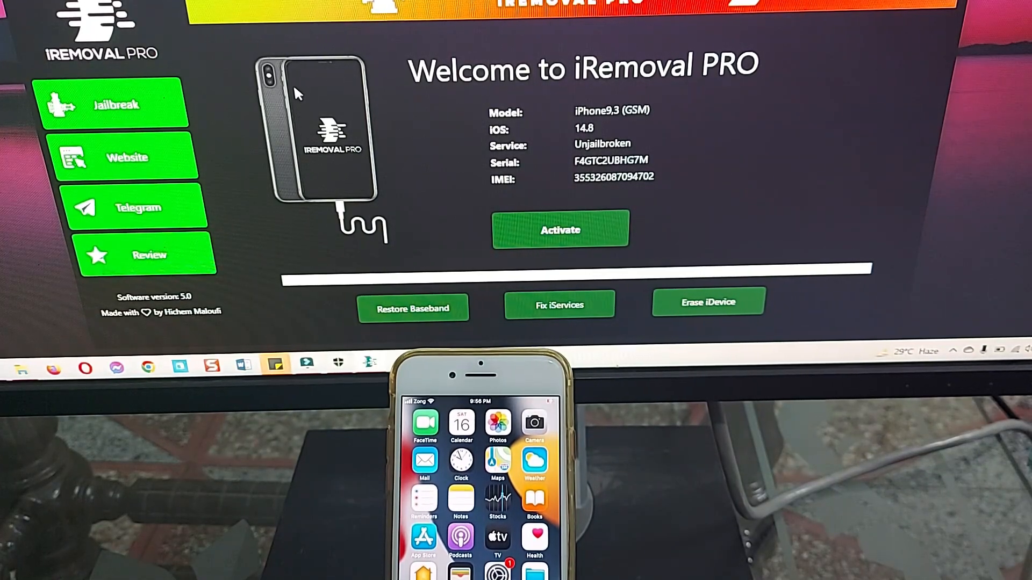
{"action": "mouse_move", "coordinate": [515, 252]}
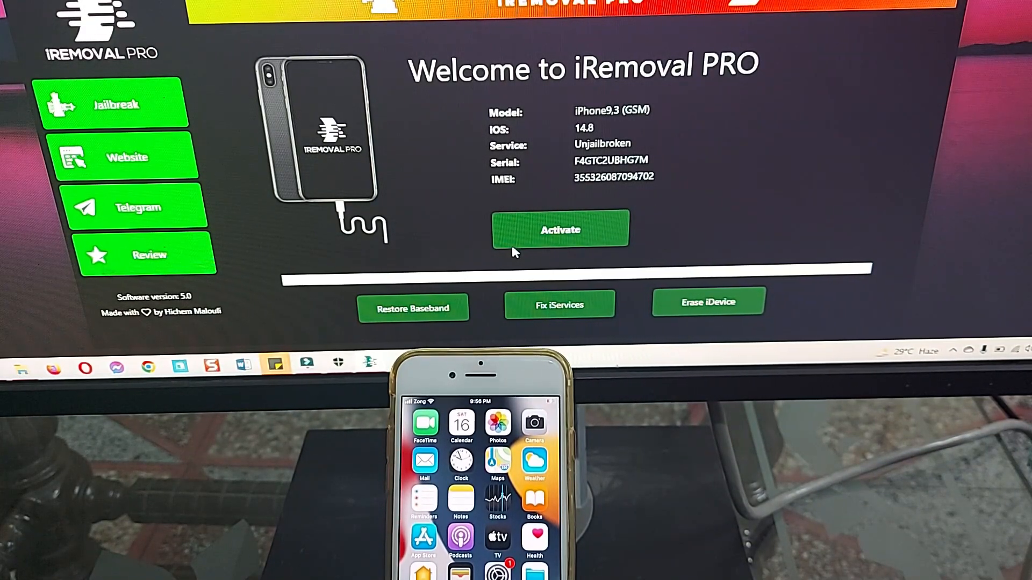
{"action": "left_click", "coordinate": [115, 103]}
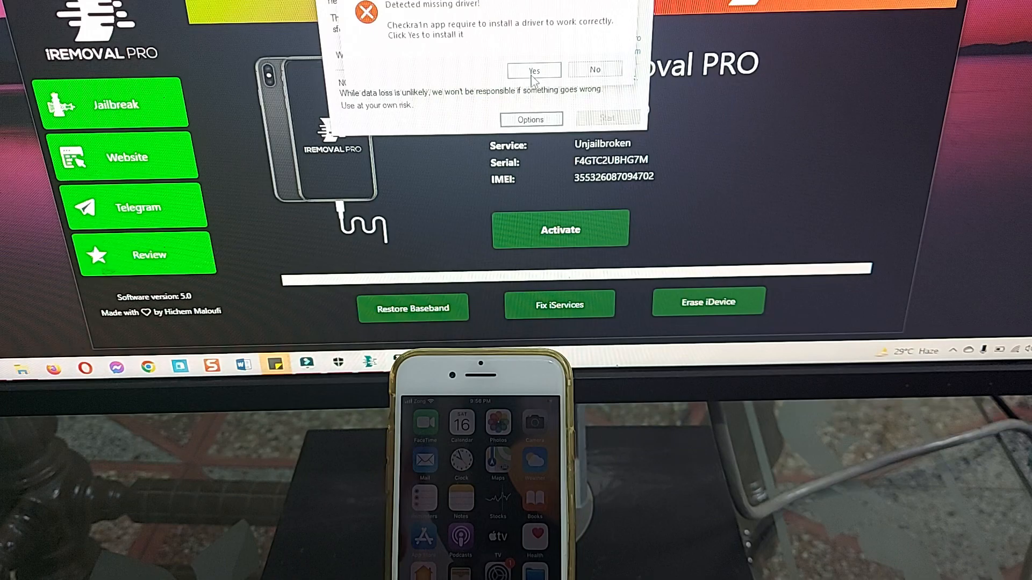
Step: Install the UsbDk runtime libraries driver and acknowledge the restart-required notice
{"action": "left_click", "coordinate": [534, 70]}
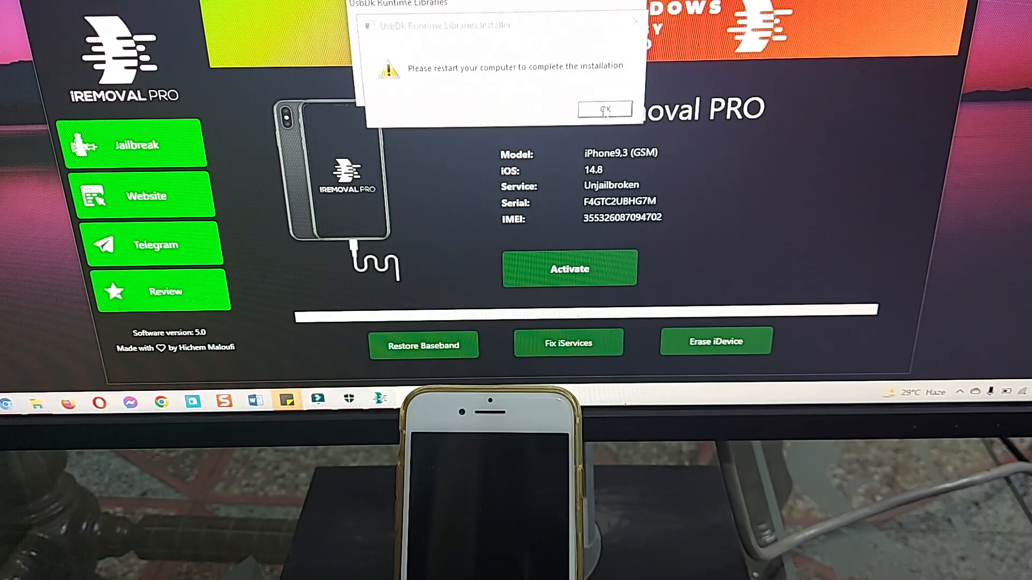
{"action": "left_click", "coordinate": [604, 109]}
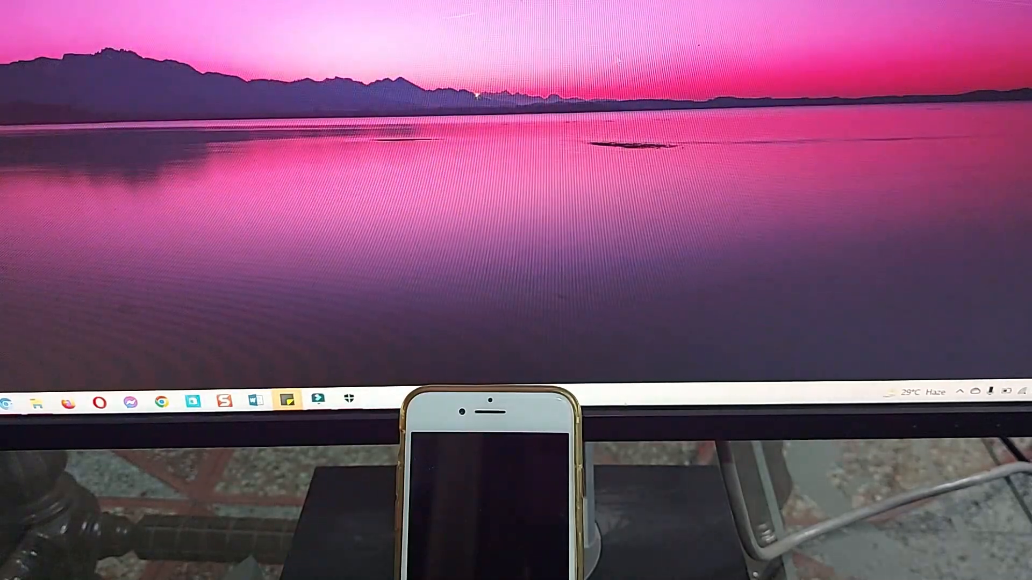
Step: Relaunch iRemoval PRO from the taskbar after the reboot
{"action": "left_click", "coordinate": [8, 402]}
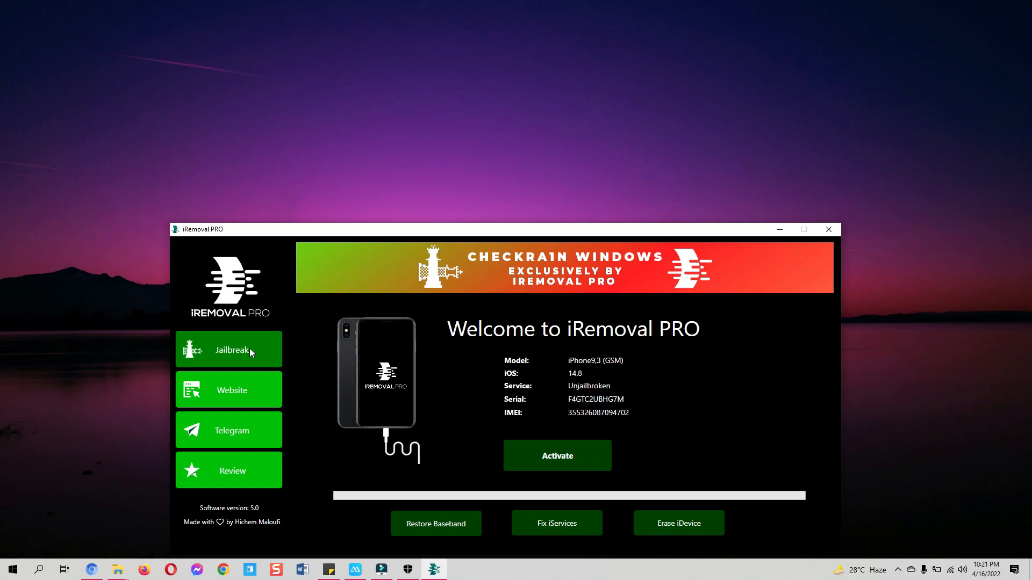
{"action": "mouse_move", "coordinate": [287, 347]}
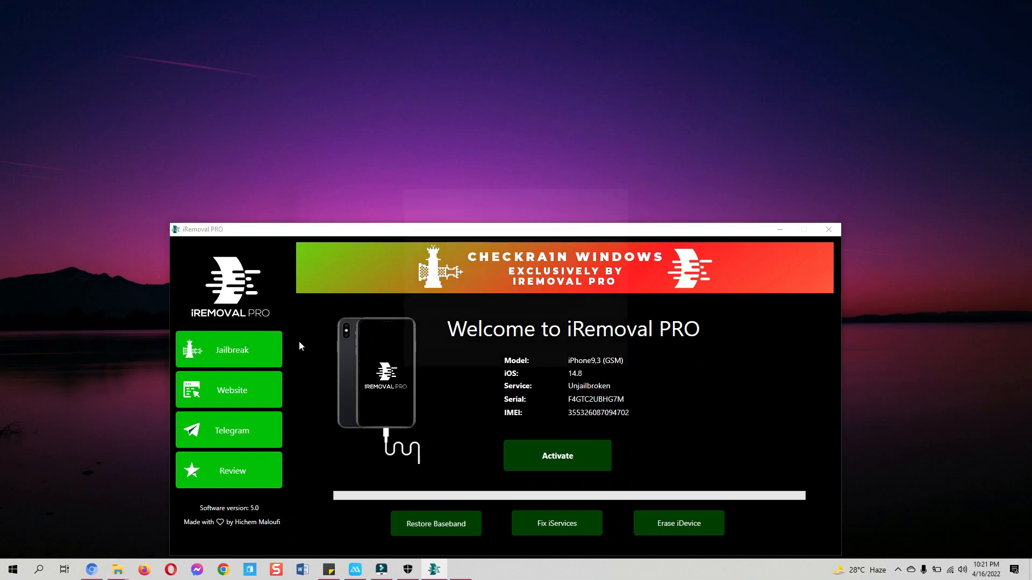
Step: Open iRemovalRa1n's Options page and run Fix Driver until it shows Done
{"action": "left_click", "coordinate": [232, 349]}
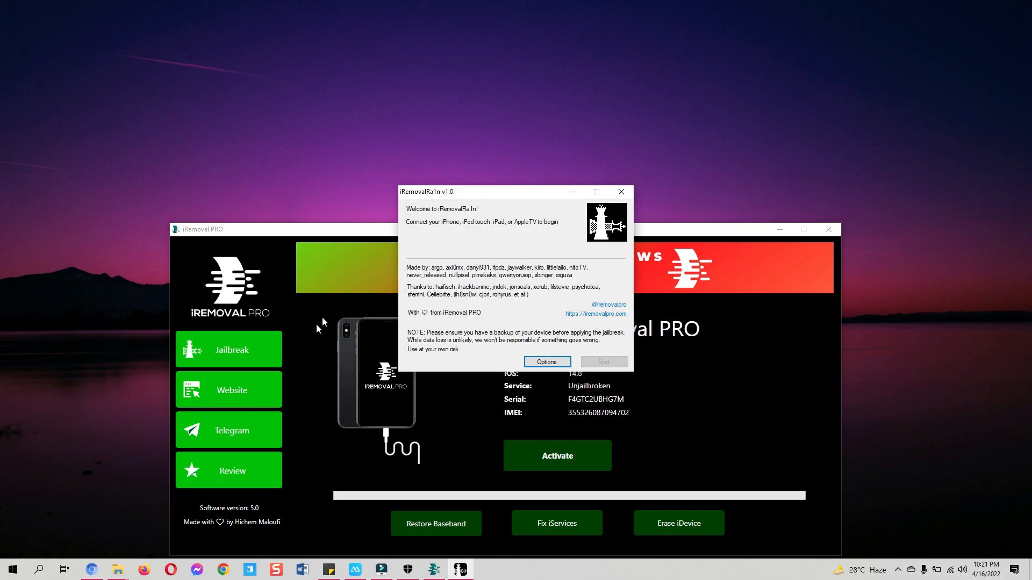
{"action": "mouse_move", "coordinate": [536, 304]}
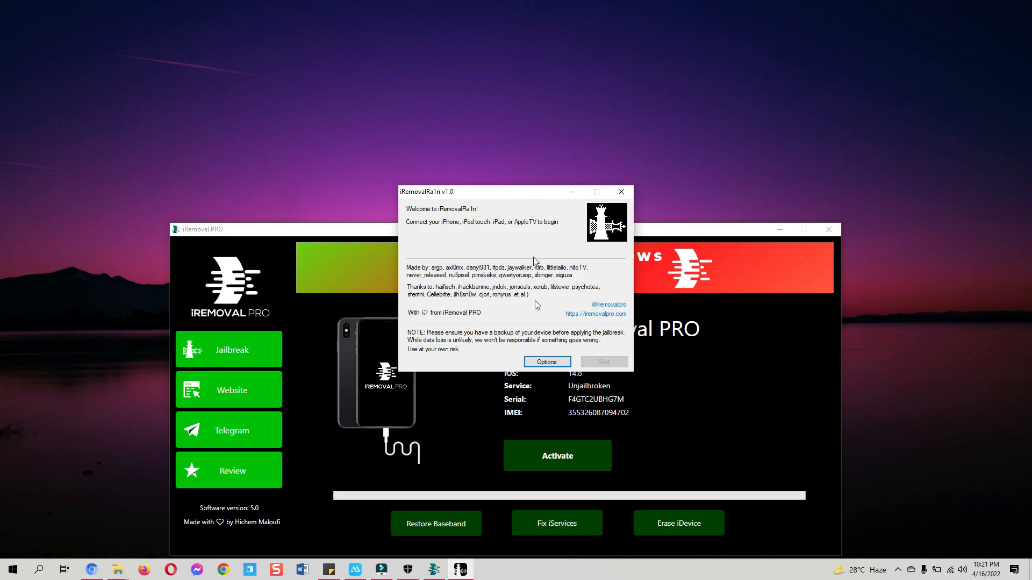
{"action": "left_click", "coordinate": [546, 361]}
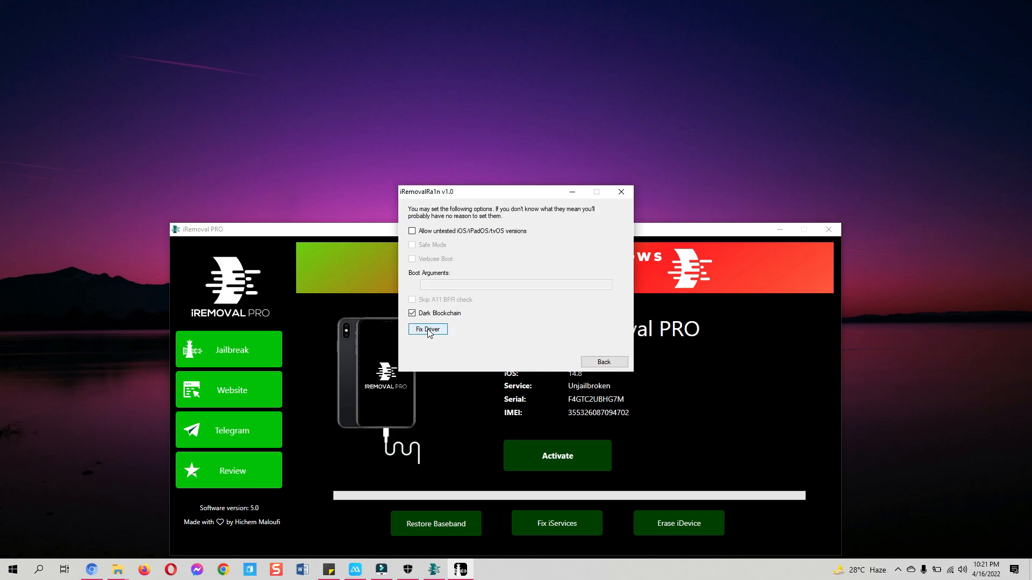
{"action": "left_click", "coordinate": [427, 329]}
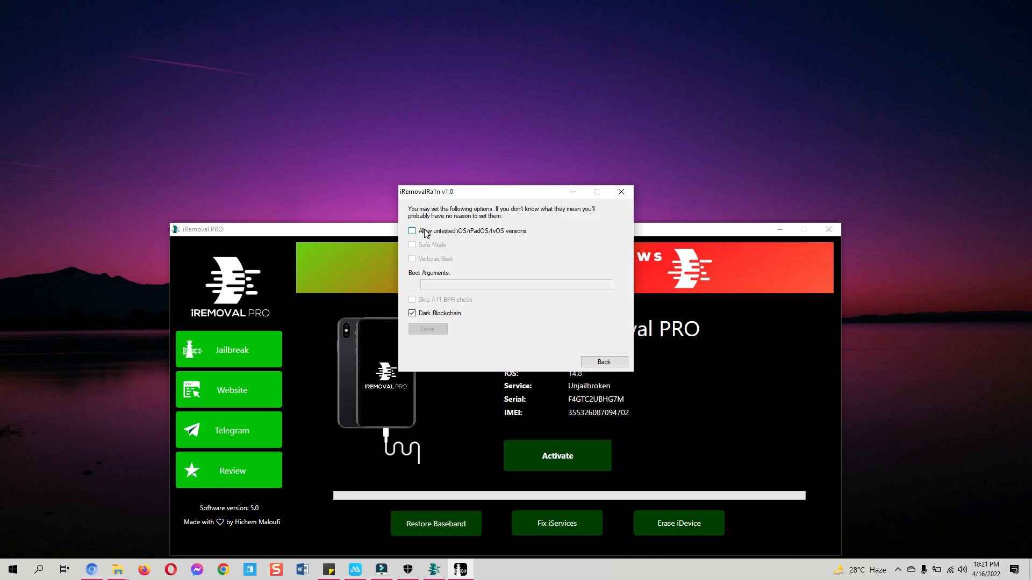
{"action": "mouse_move", "coordinate": [452, 237]}
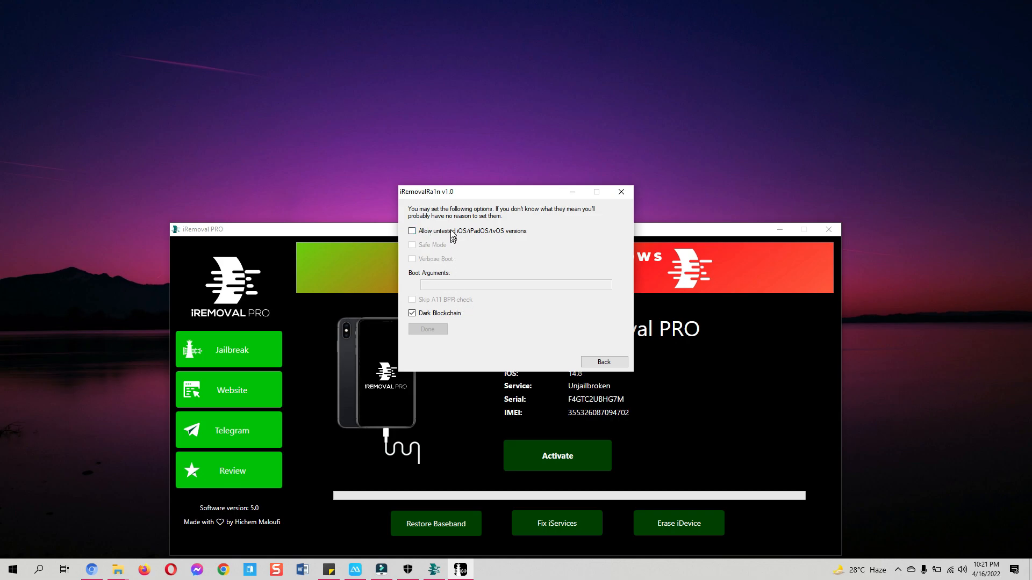
Step: Tick 'Allow untested iOS/iPadOS/tvOS versions' in the iRemovalRa1n options
{"action": "left_click", "coordinate": [411, 231]}
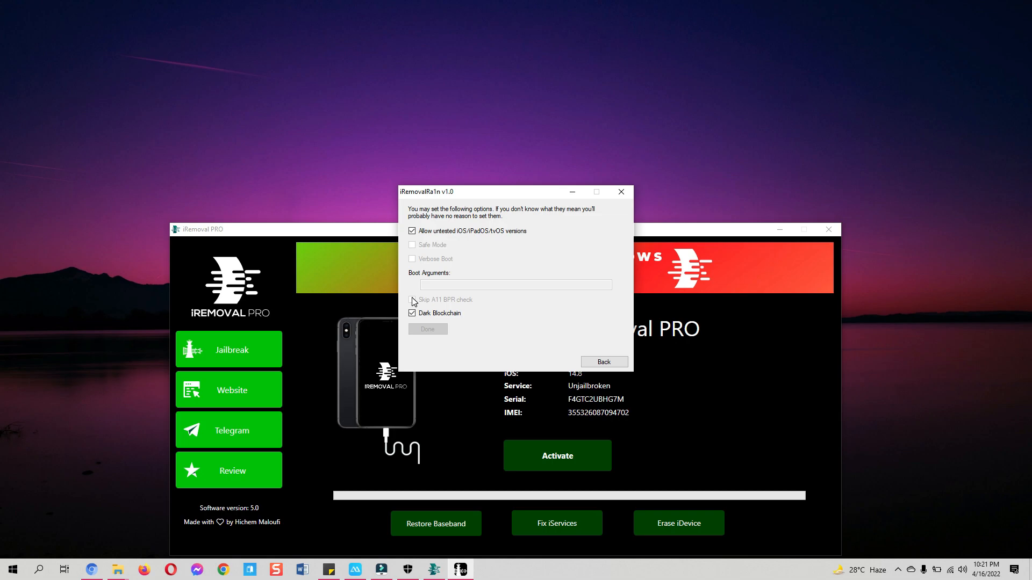
{"action": "mouse_move", "coordinate": [430, 302]}
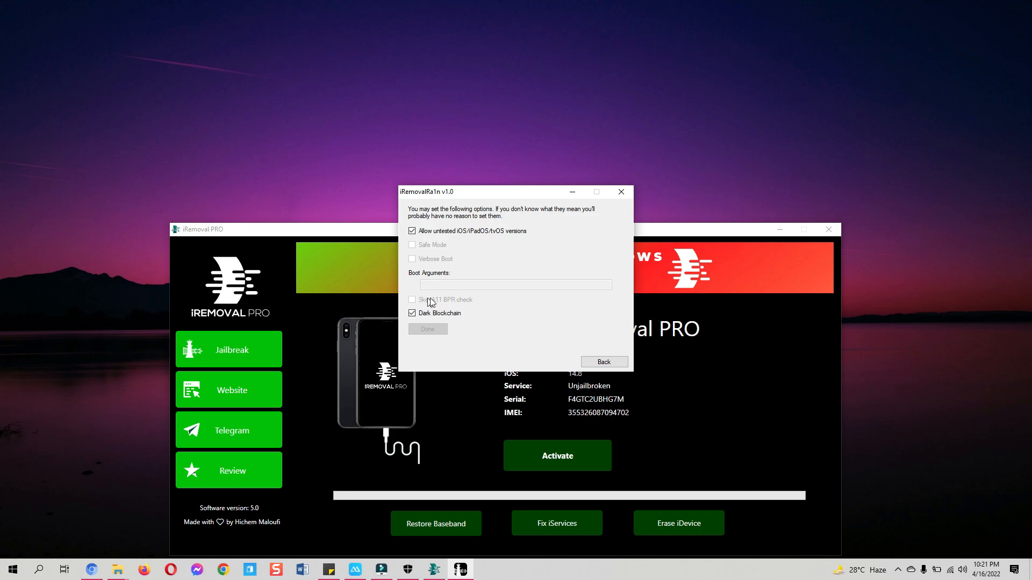
{"action": "mouse_move", "coordinate": [506, 305]}
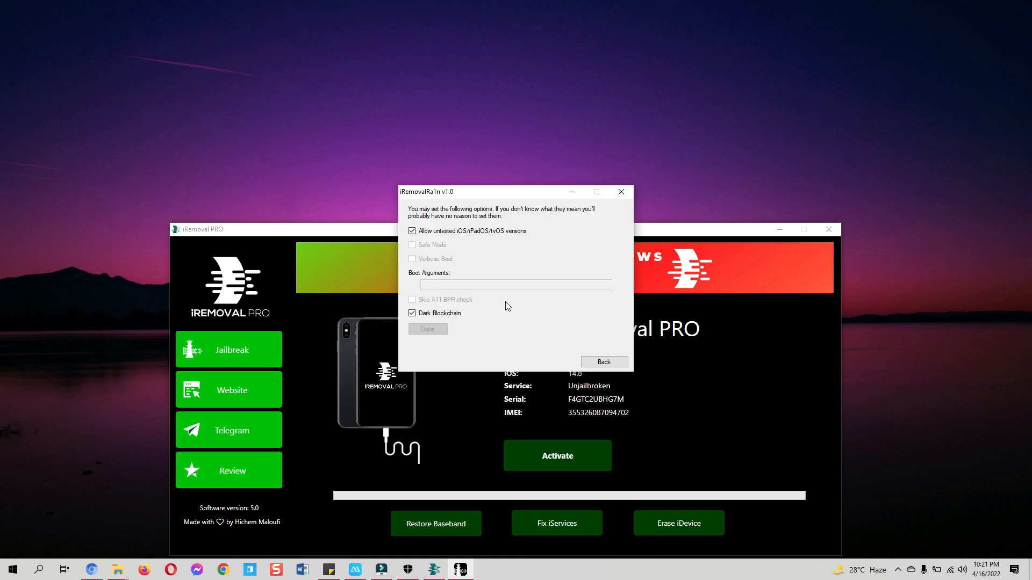
{"action": "mouse_move", "coordinate": [601, 339]}
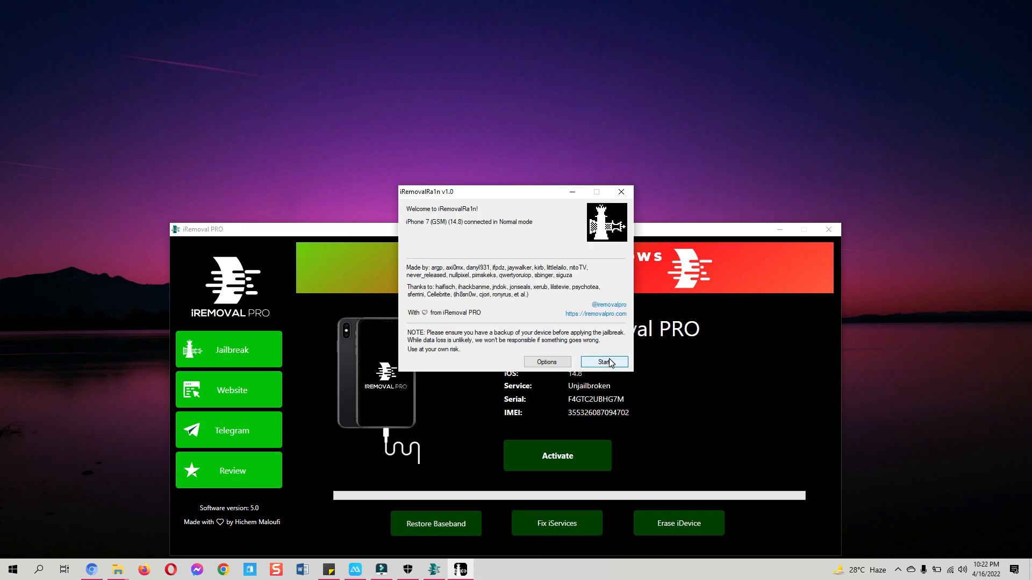
{"action": "mouse_move", "coordinate": [598, 364]}
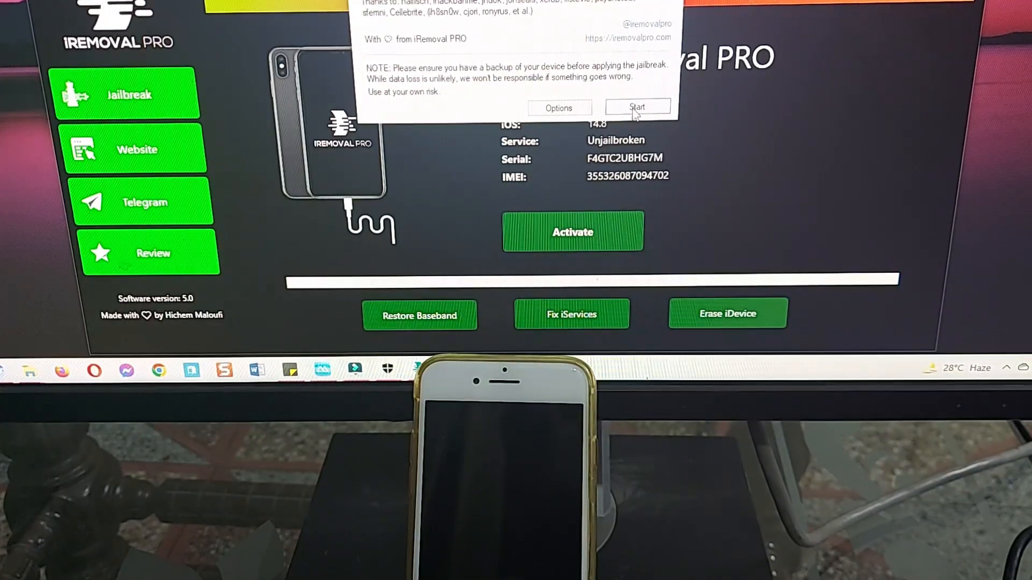
Step: Start the checkra1n jailbreak on the iPhone 7 running iOS 14.8 in Normal mode
{"action": "left_click", "coordinate": [636, 108]}
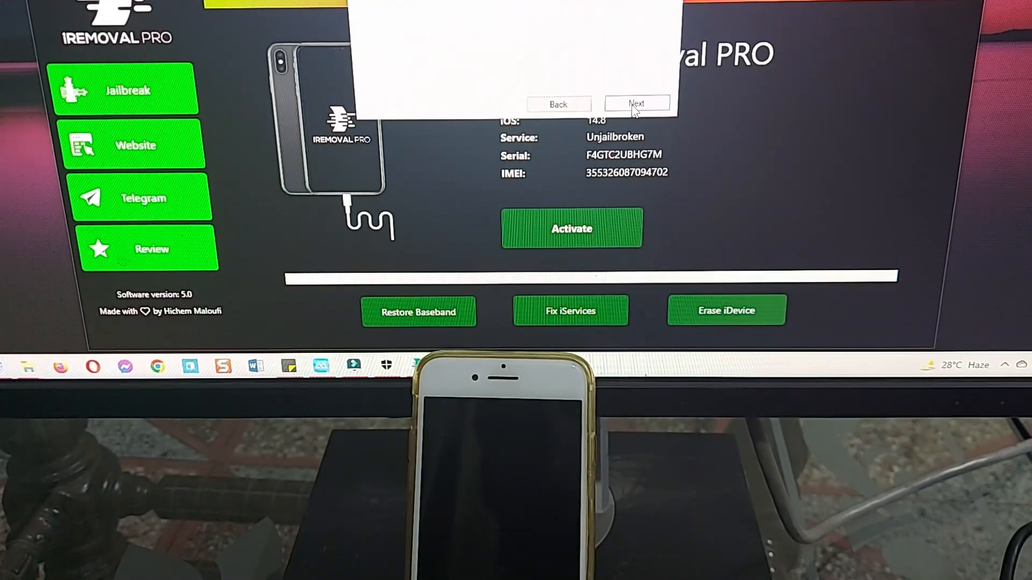